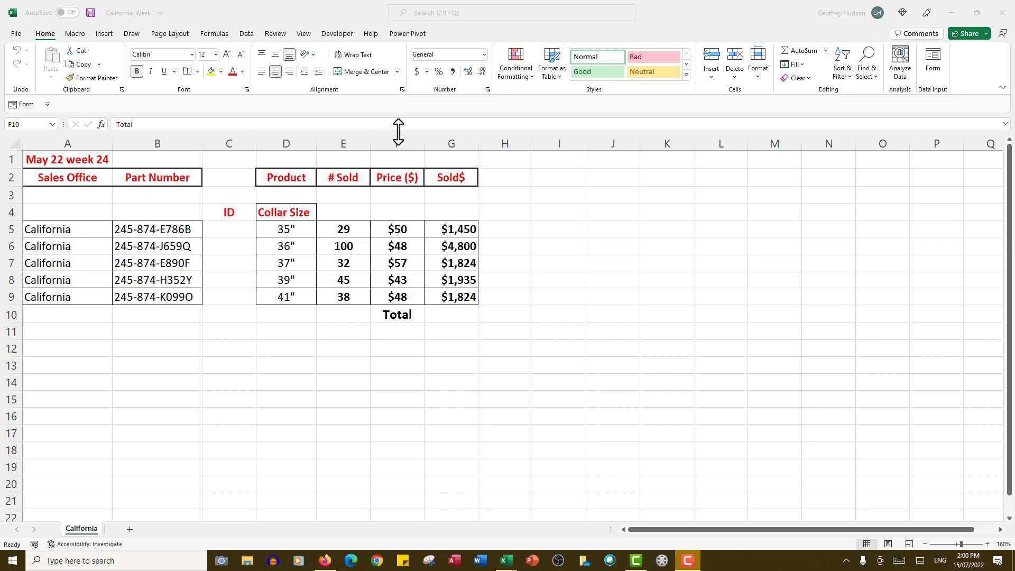
mouse_move(482, 169)
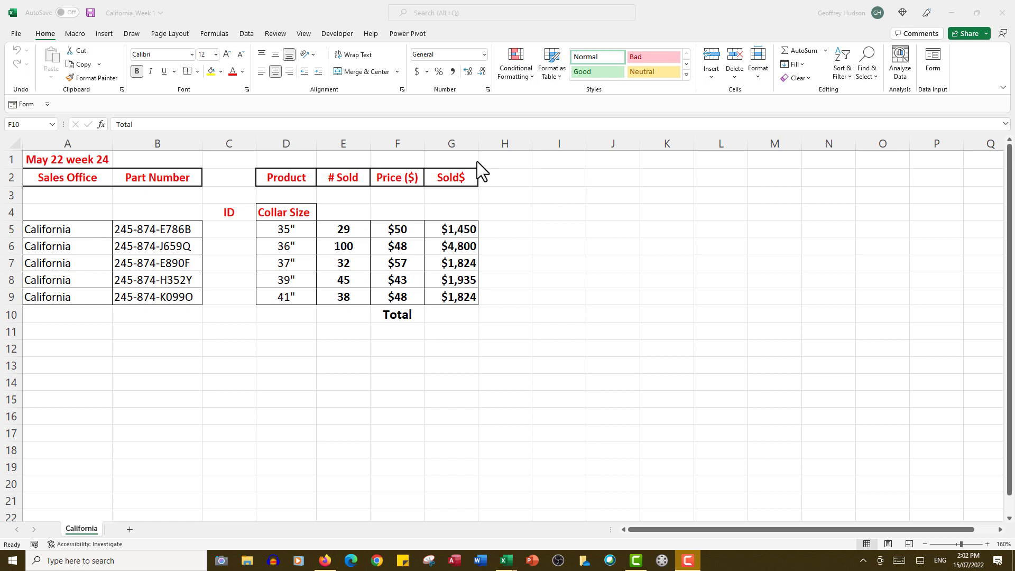
mouse_move(486, 192)
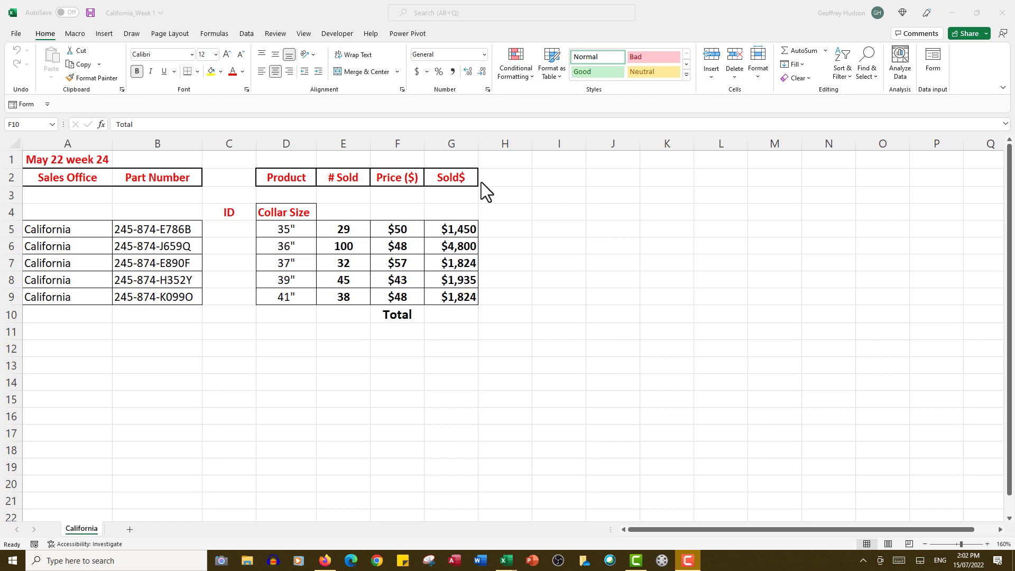
mouse_move(505, 560)
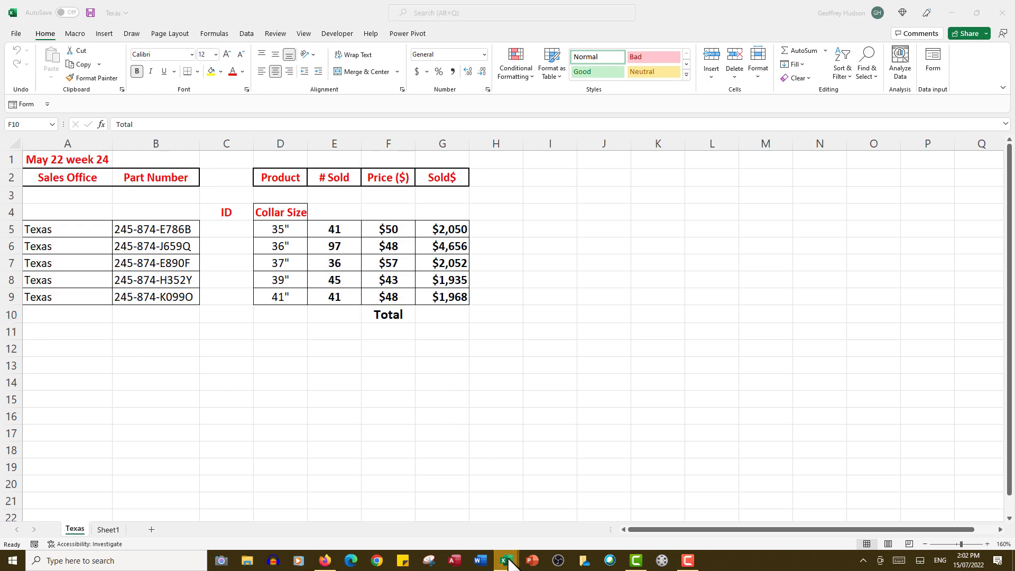
Switch from the California and Texas sales workbooks to the Head Office Consolidation workbook
left_click(505, 560)
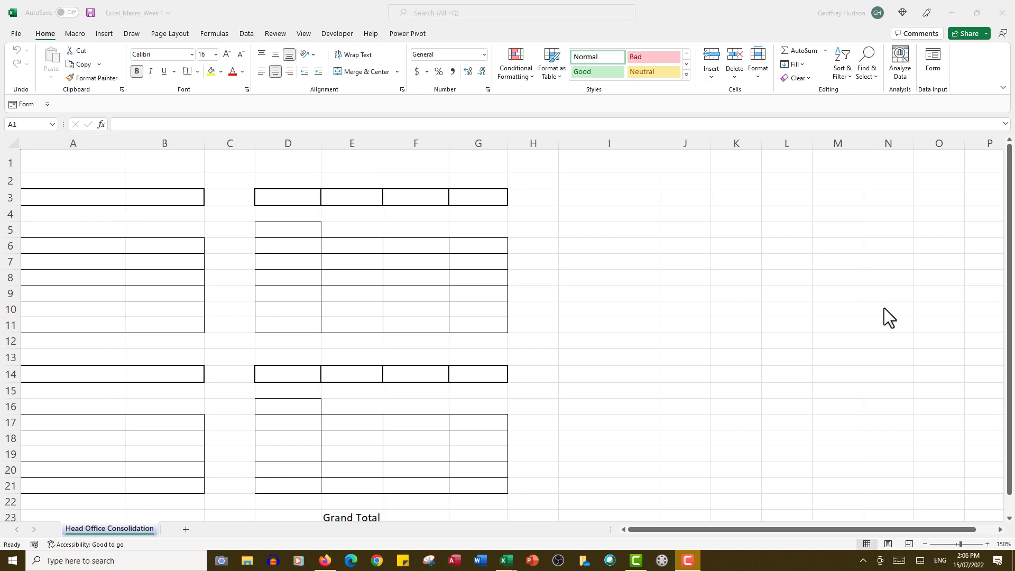
mouse_move(645, 108)
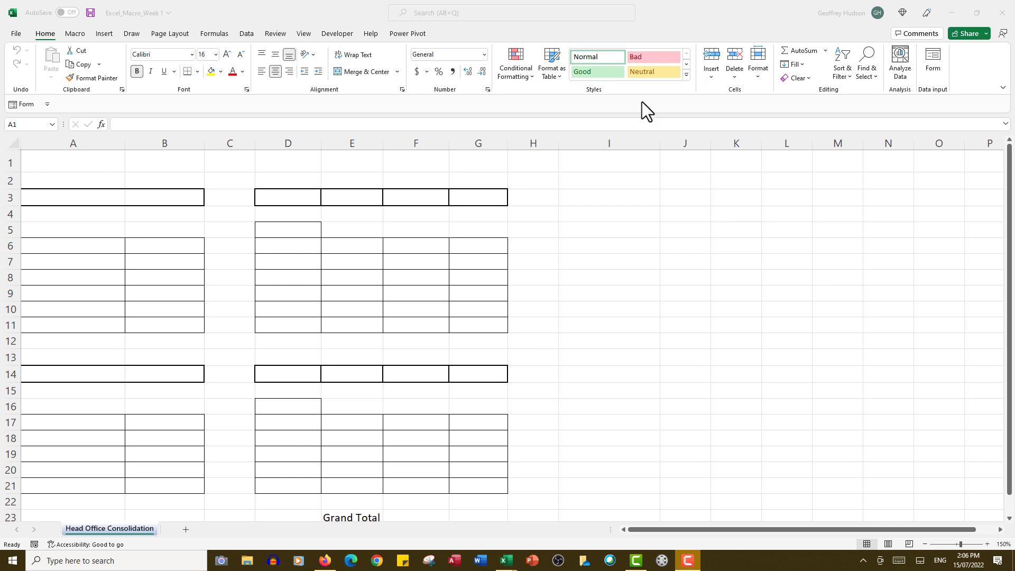
mouse_move(370, 48)
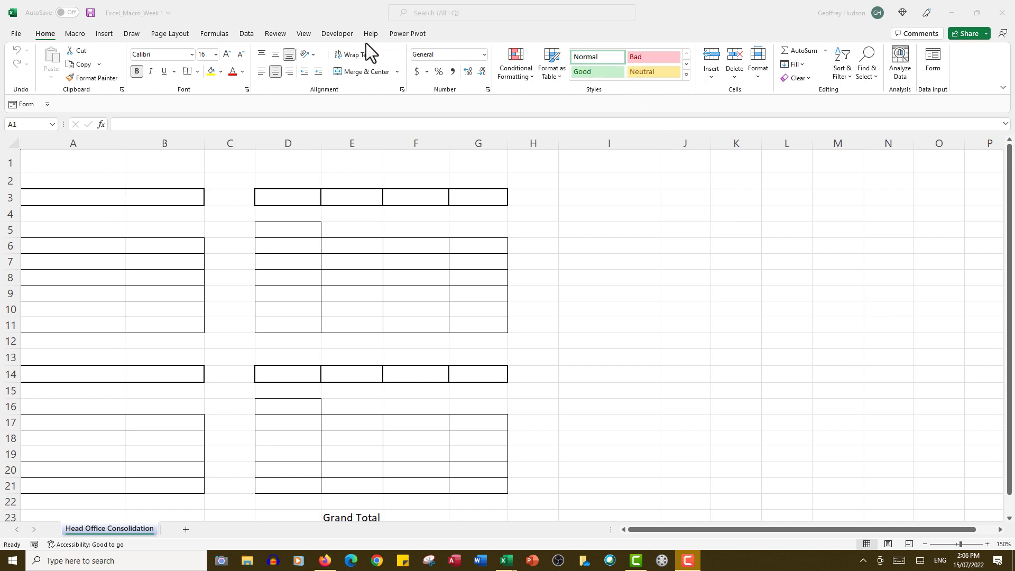
mouse_move(349, 41)
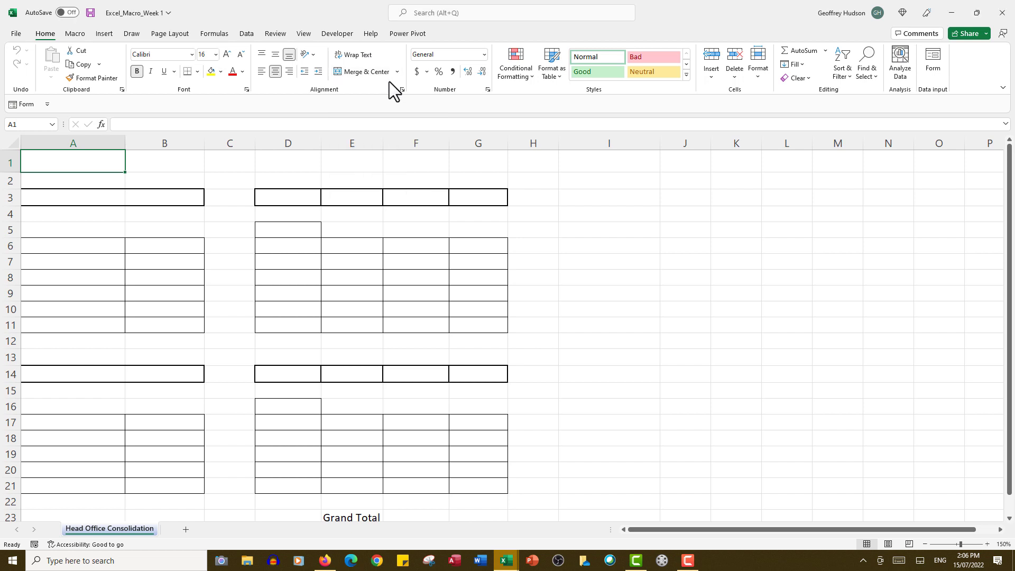
right_click(393, 89)
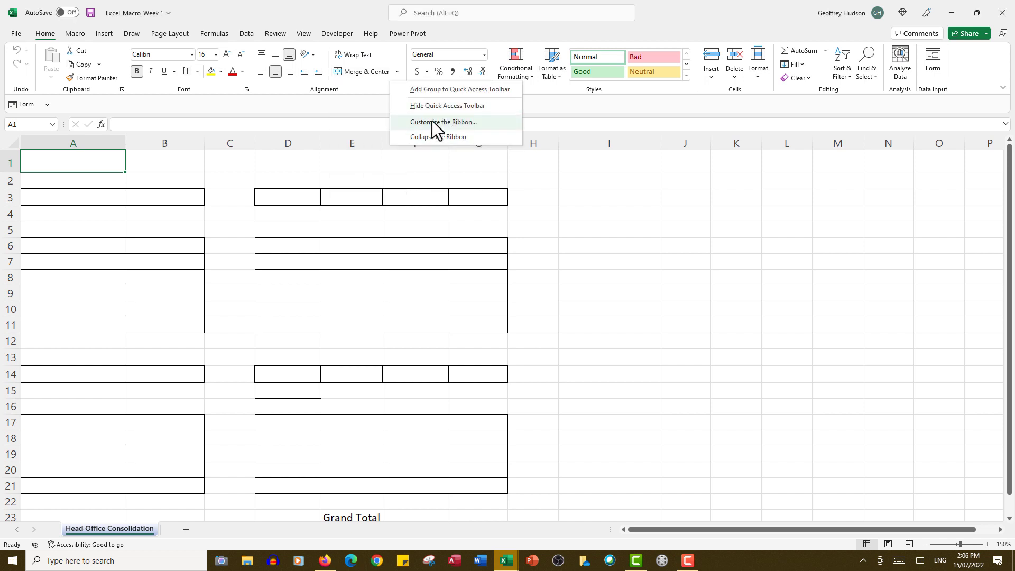
left_click(444, 121)
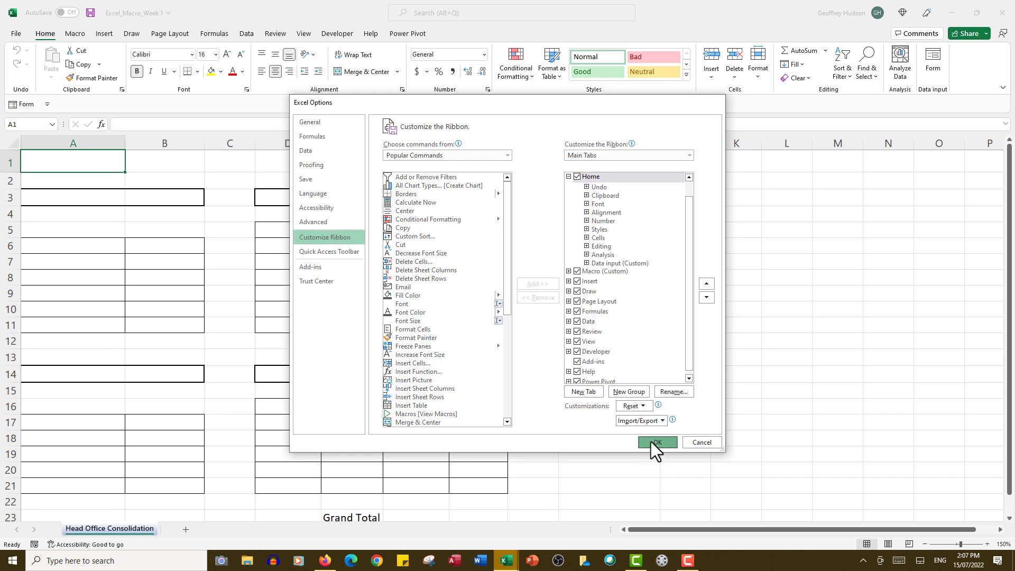
left_click(657, 442)
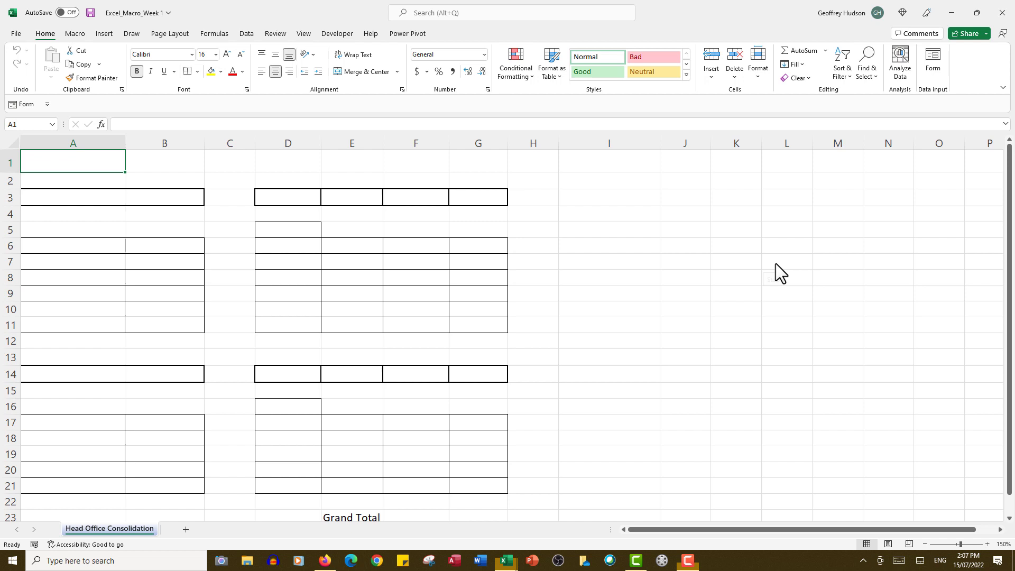
left_click(336, 33)
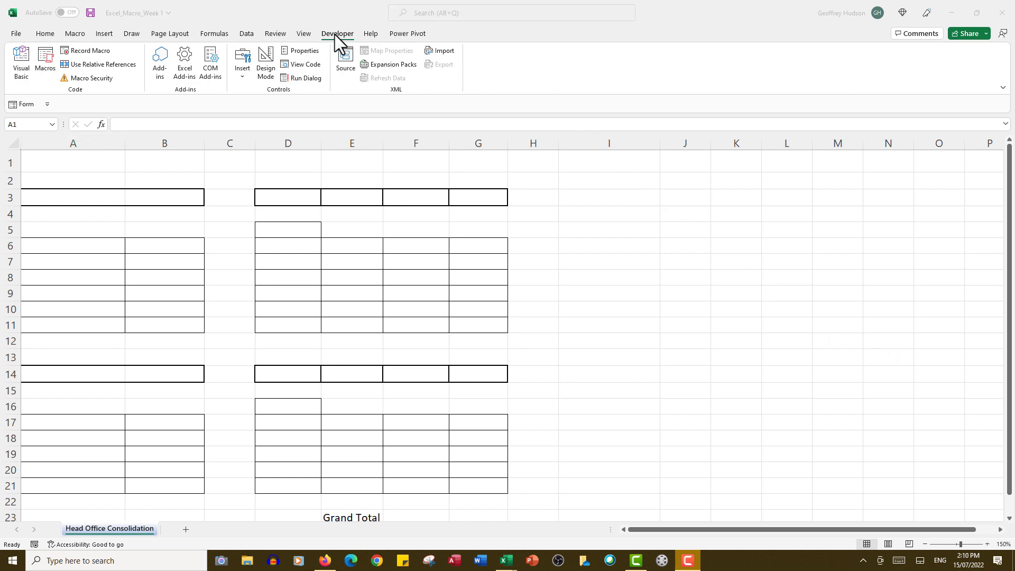
mouse_move(336, 45)
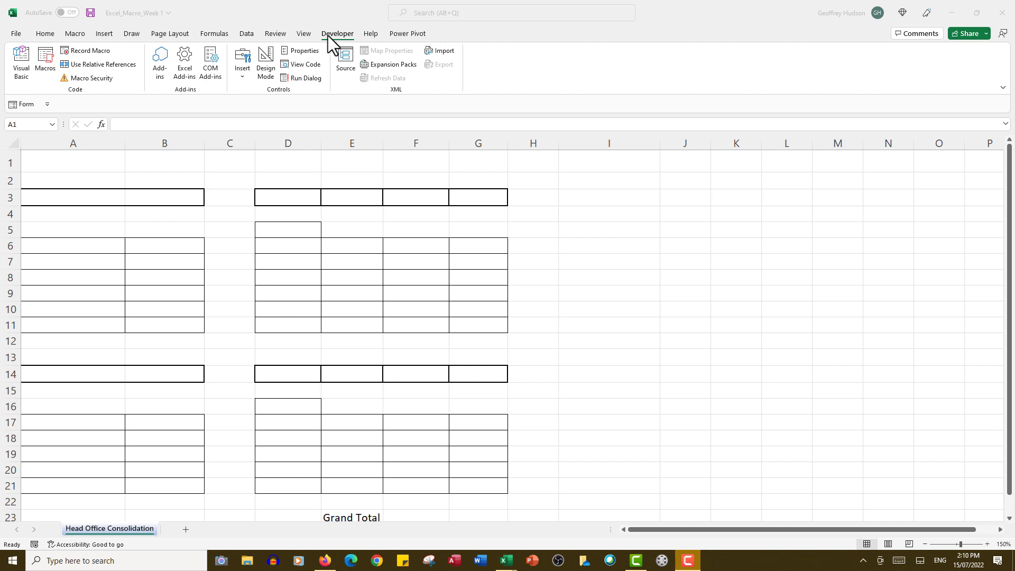
mouse_move(90, 73)
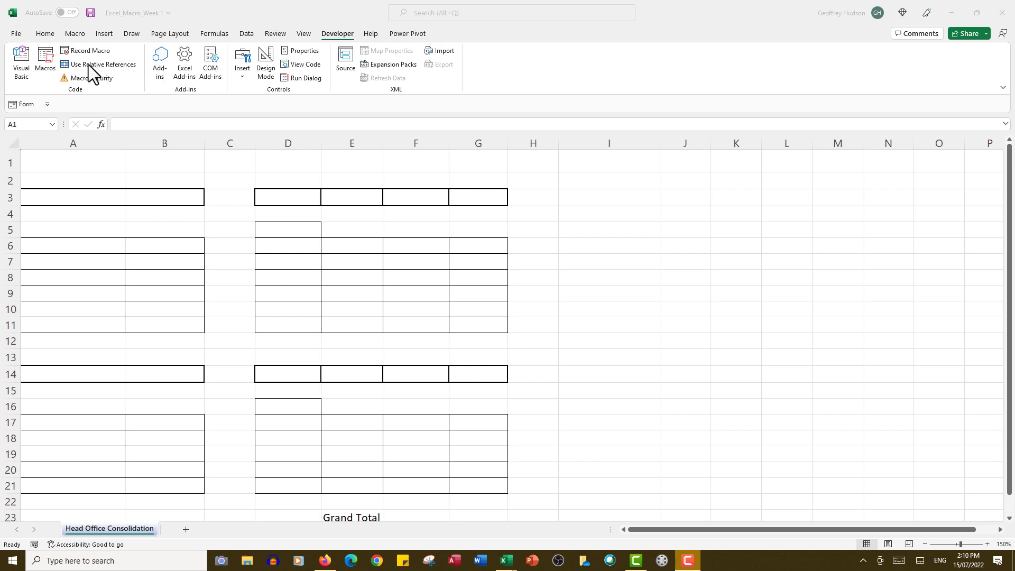
mouse_move(93, 59)
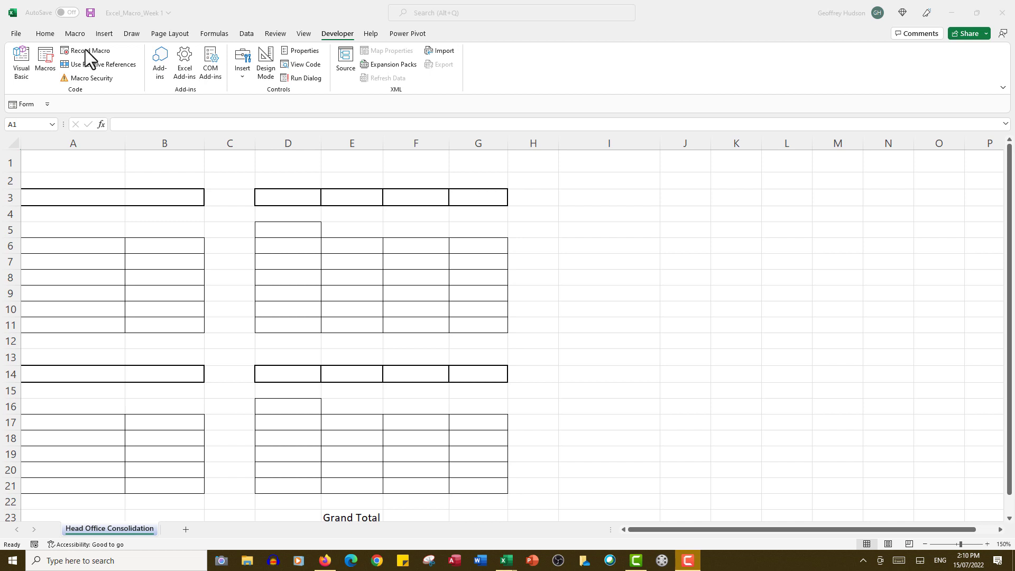
mouse_move(89, 53)
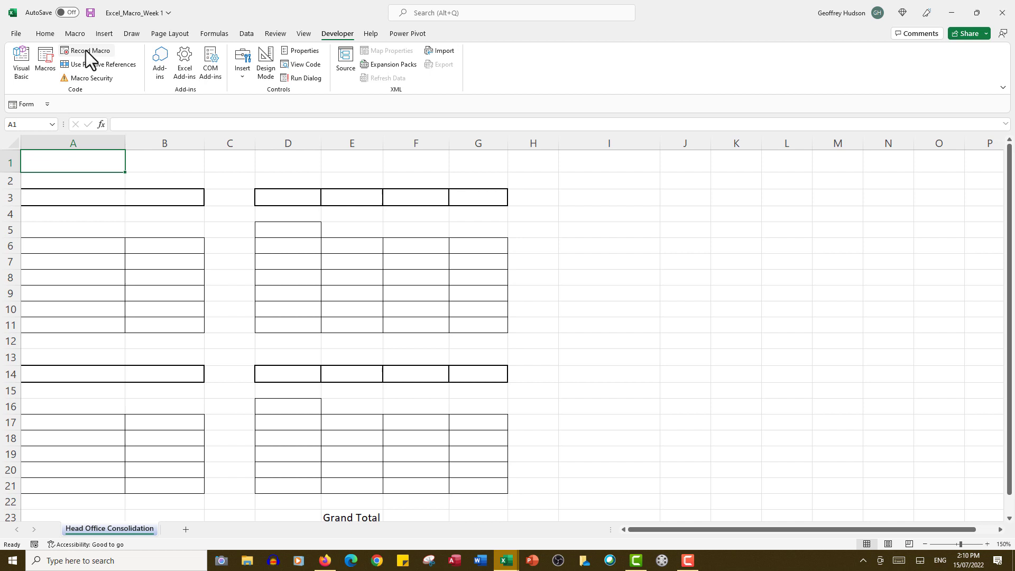
Begin a new macro recording stored in This Workbook via Record Macro
left_click(87, 50)
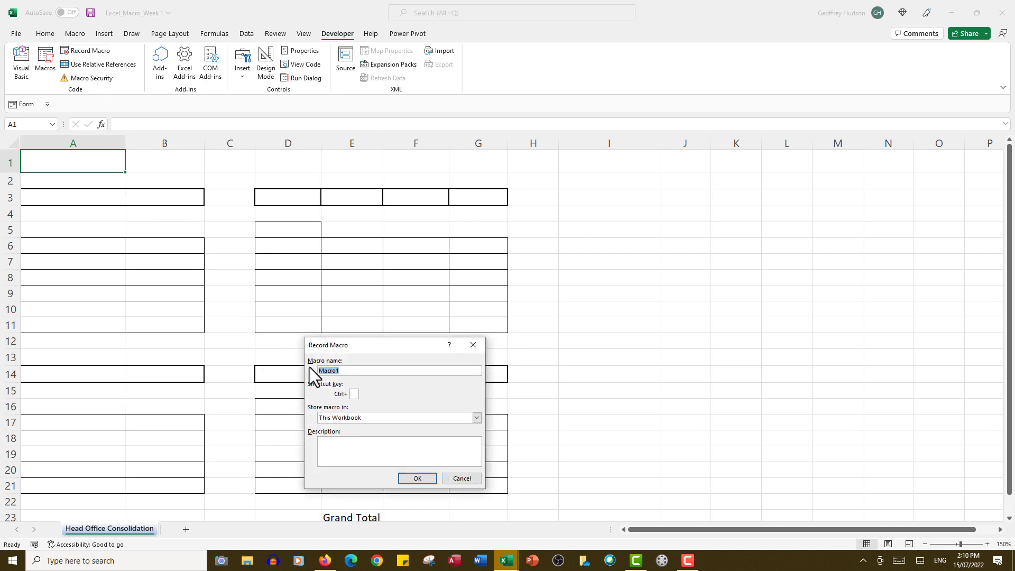
mouse_move(336, 361)
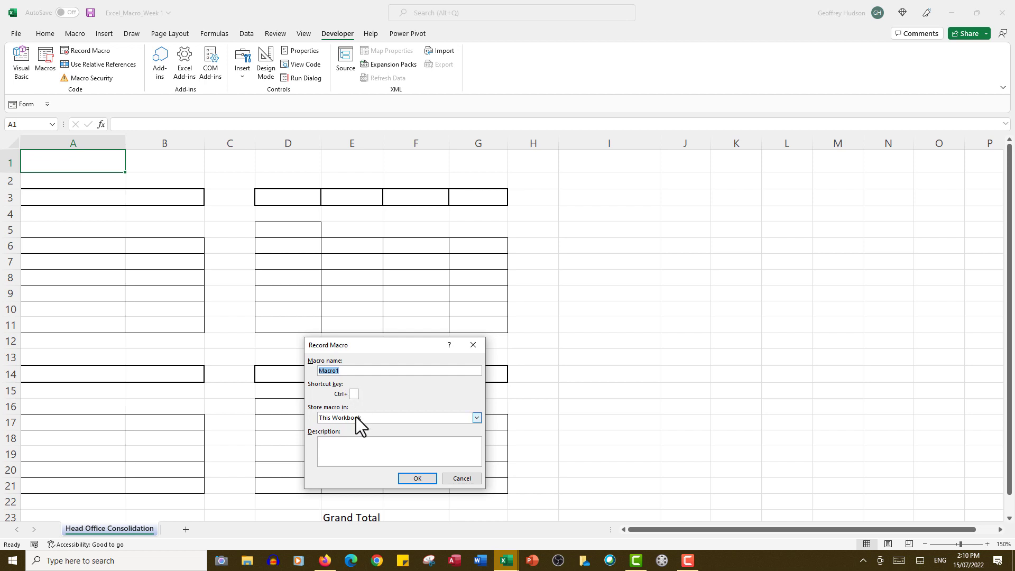
mouse_move(368, 437)
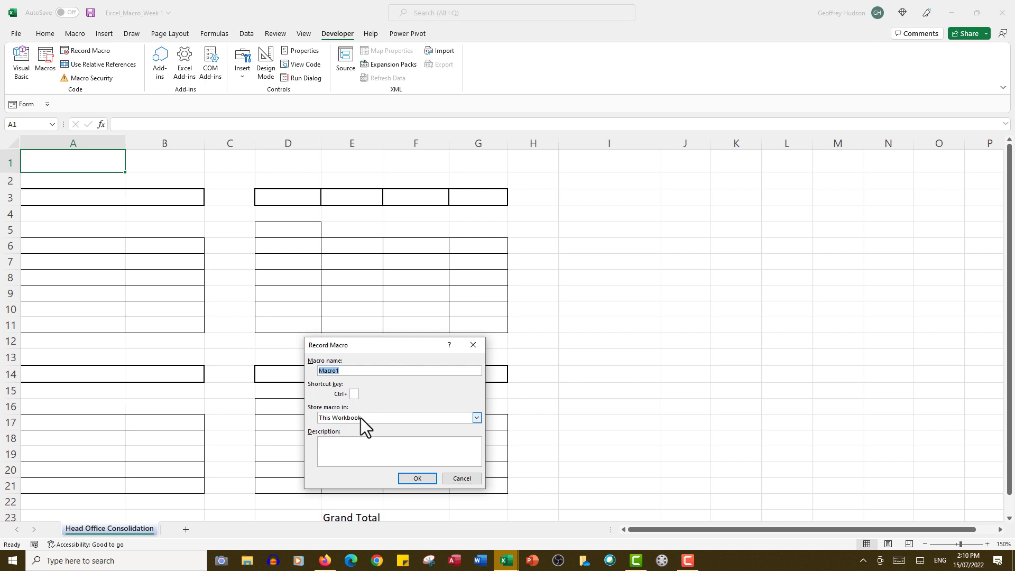
mouse_move(350, 456)
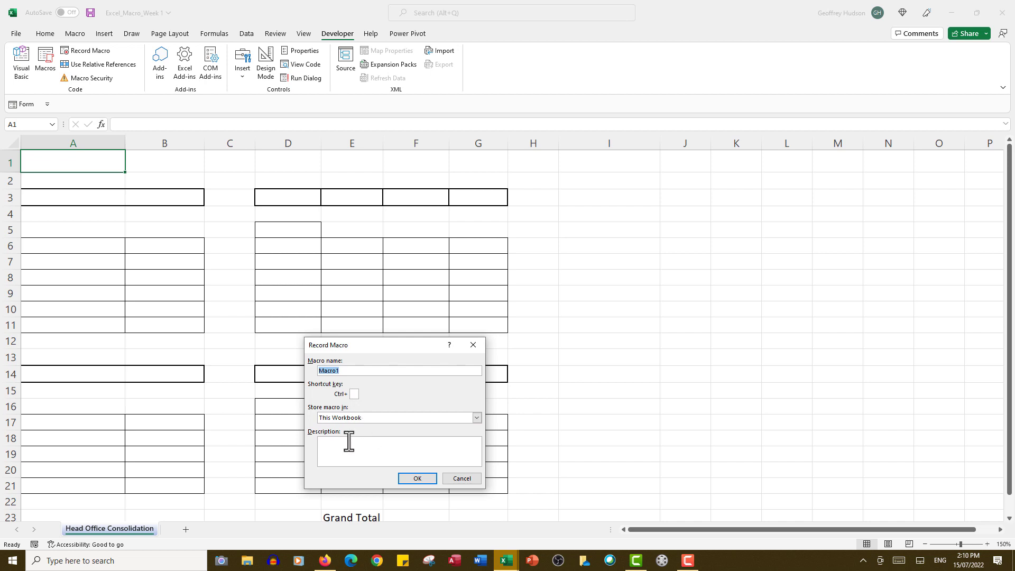
mouse_move(333, 458)
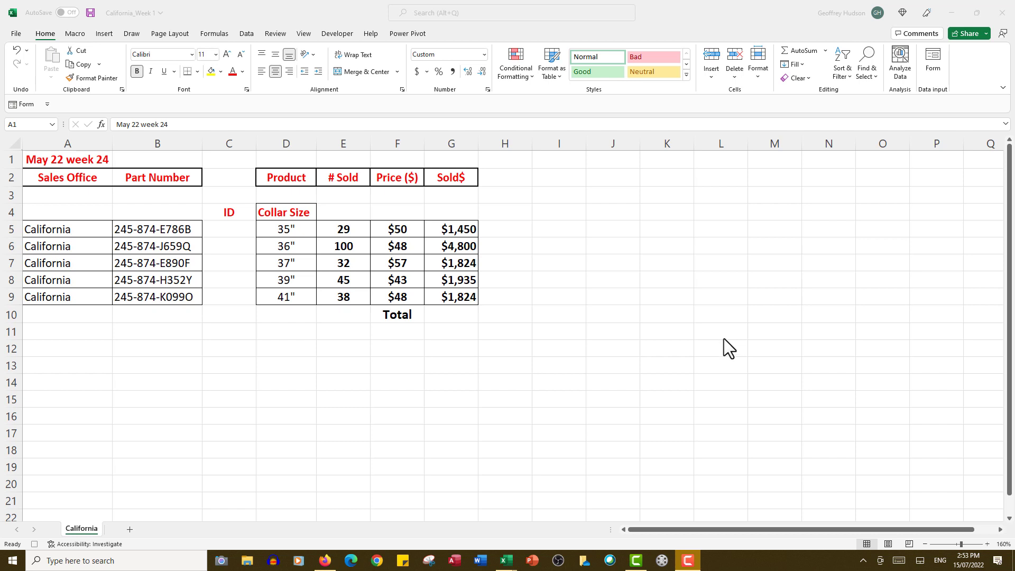
mouse_move(279, 177)
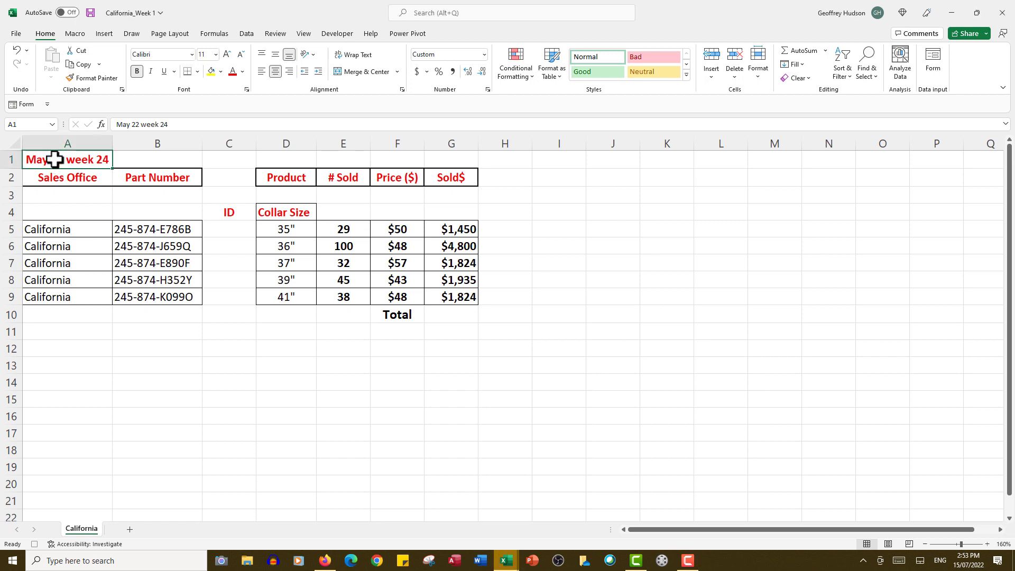
Paste the copied California sales table into the consolidation sheet starting at A1
left_click_drag(67, 160, 450, 229)
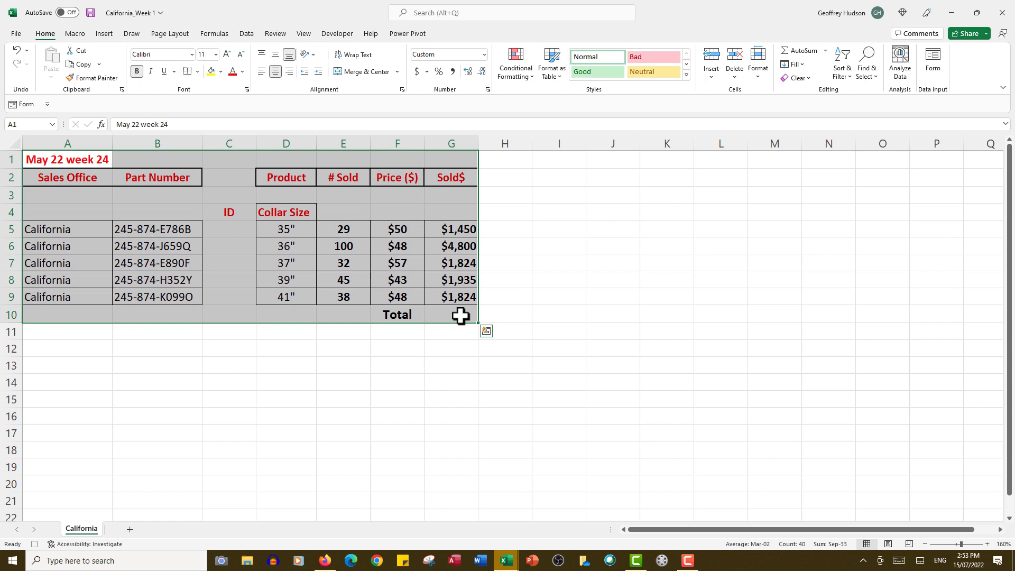
mouse_move(400, 367)
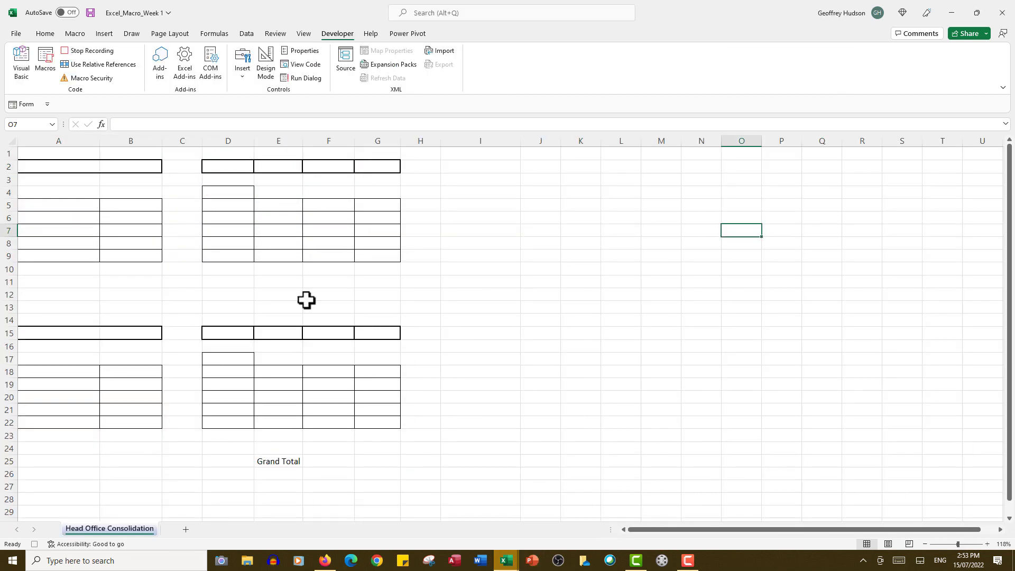
mouse_move(44, 150)
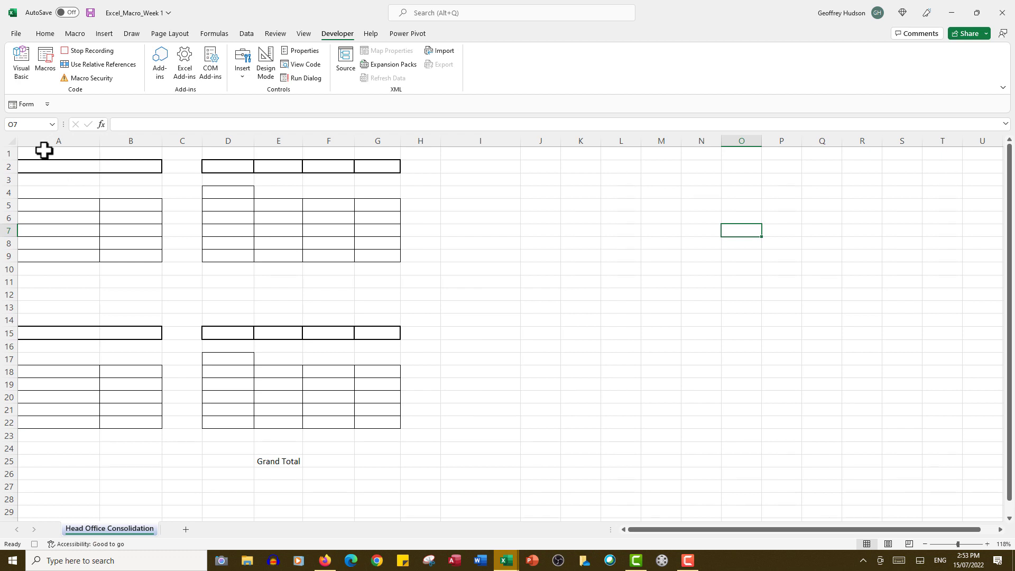
left_click(58, 152)
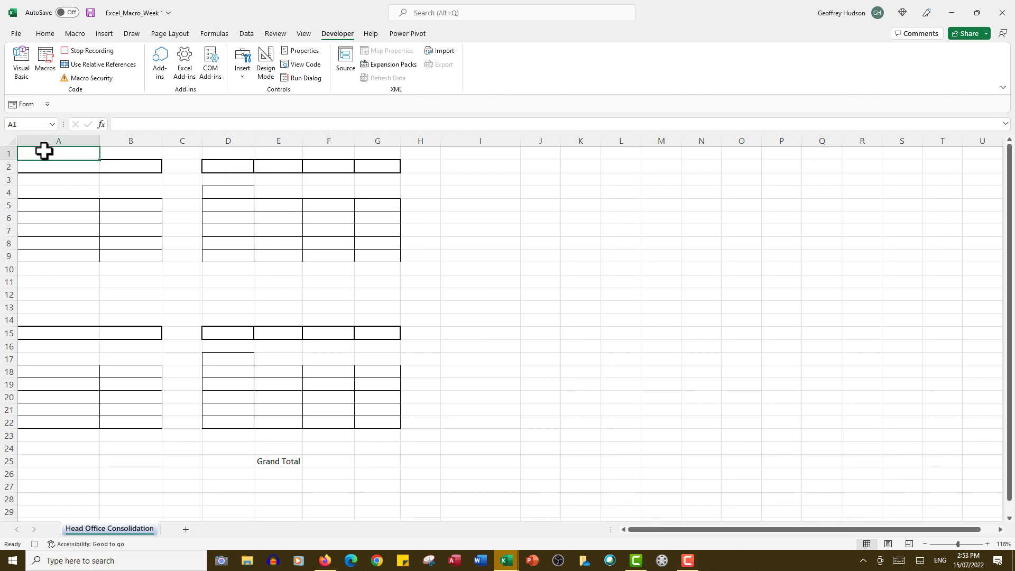
key("ctrl+v")
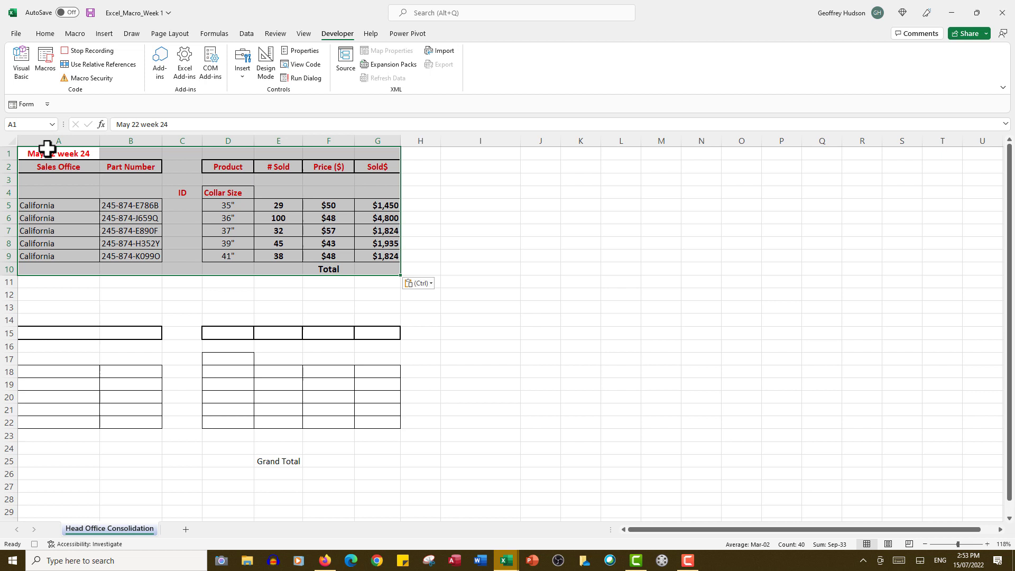
mouse_move(190, 213)
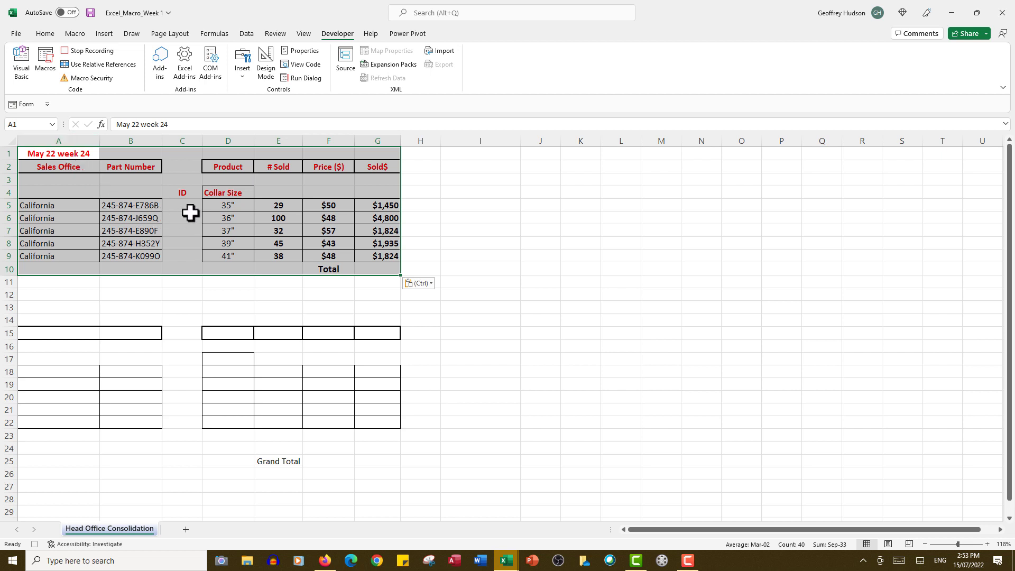
mouse_move(183, 205)
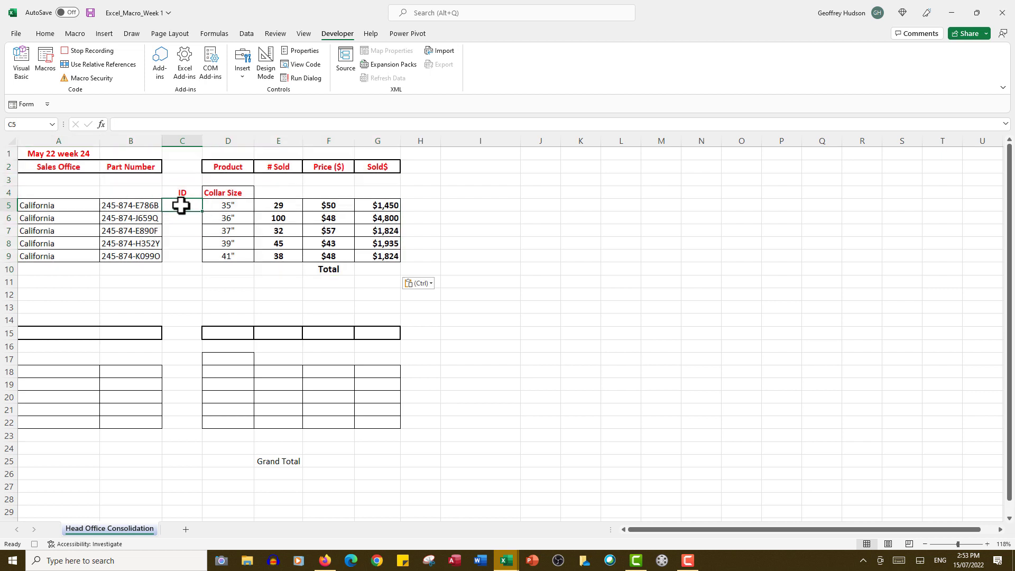
Enter =RIGHT(B5,5) in C5 and fill the ID formula down through C9
type("=")
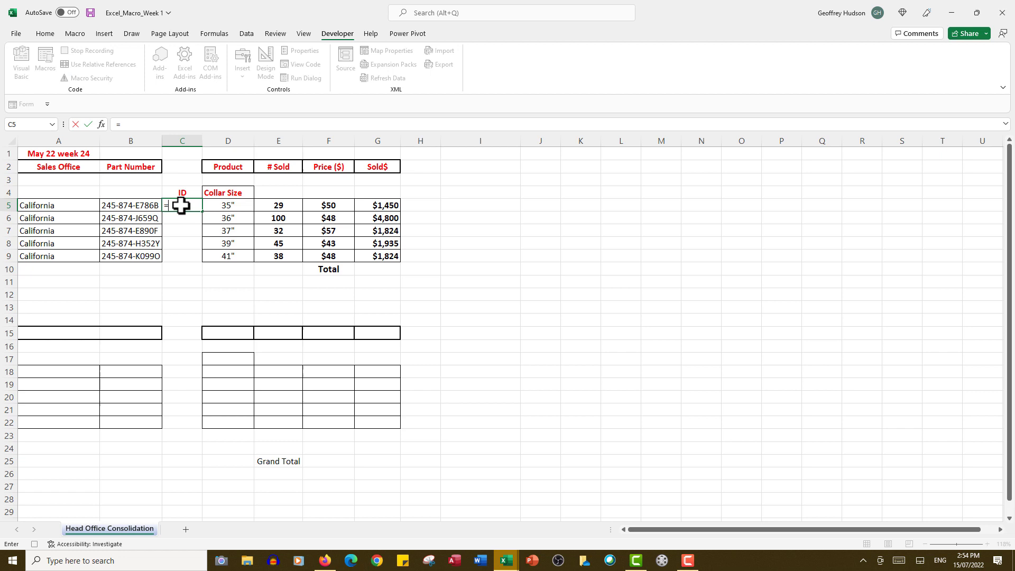
type("right(")
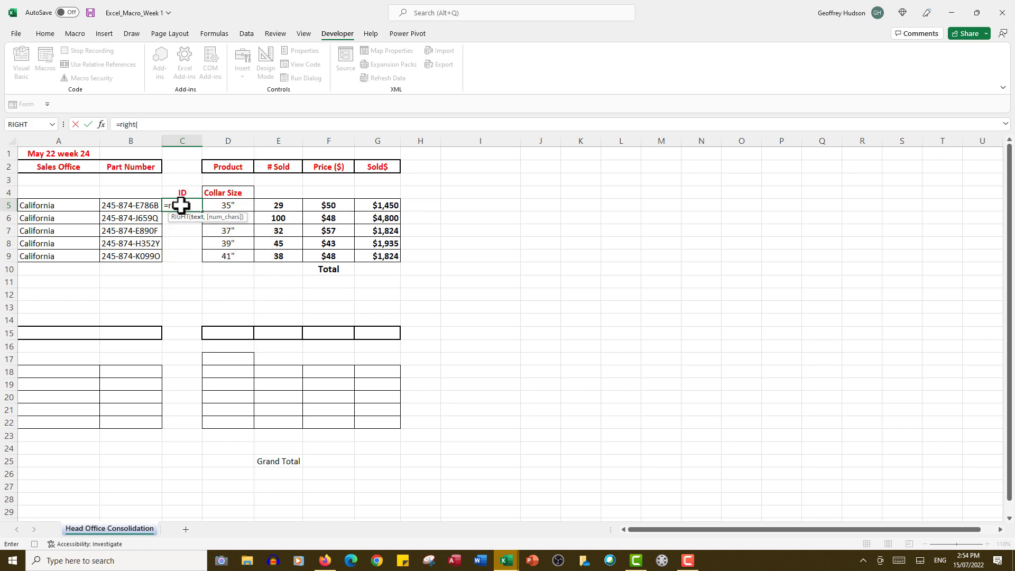
left_click(131, 205)
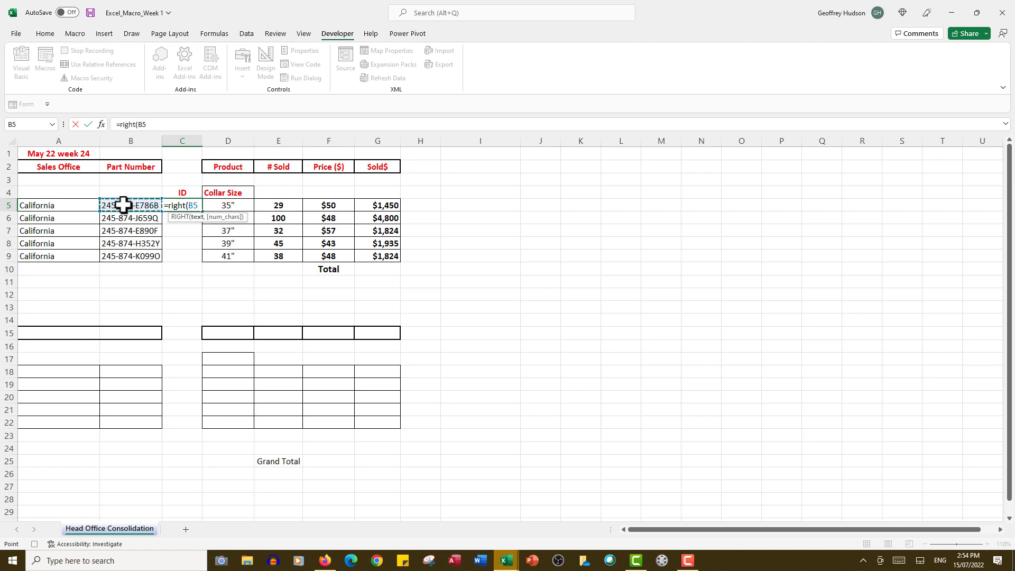
type(",5")
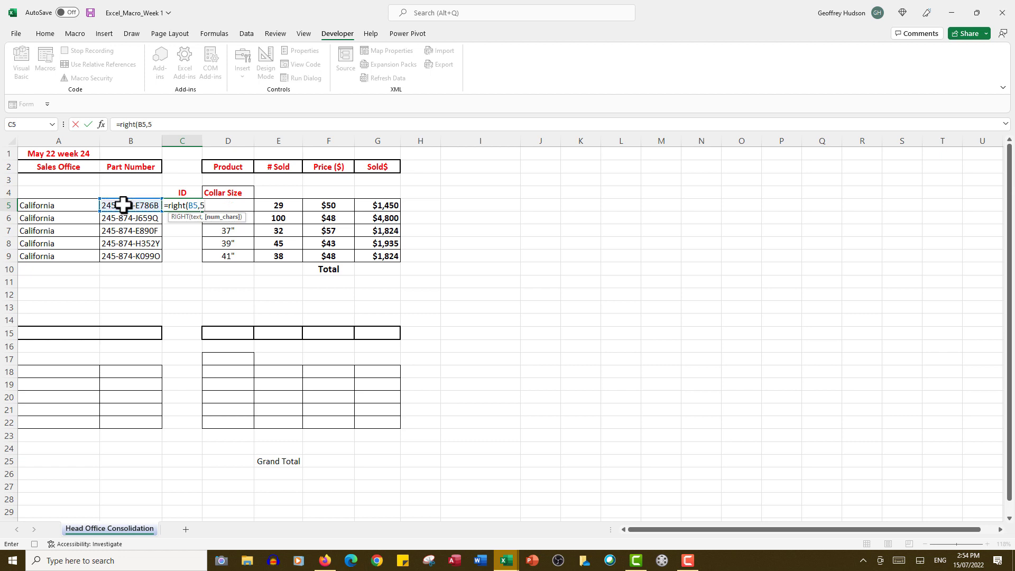
type(")")
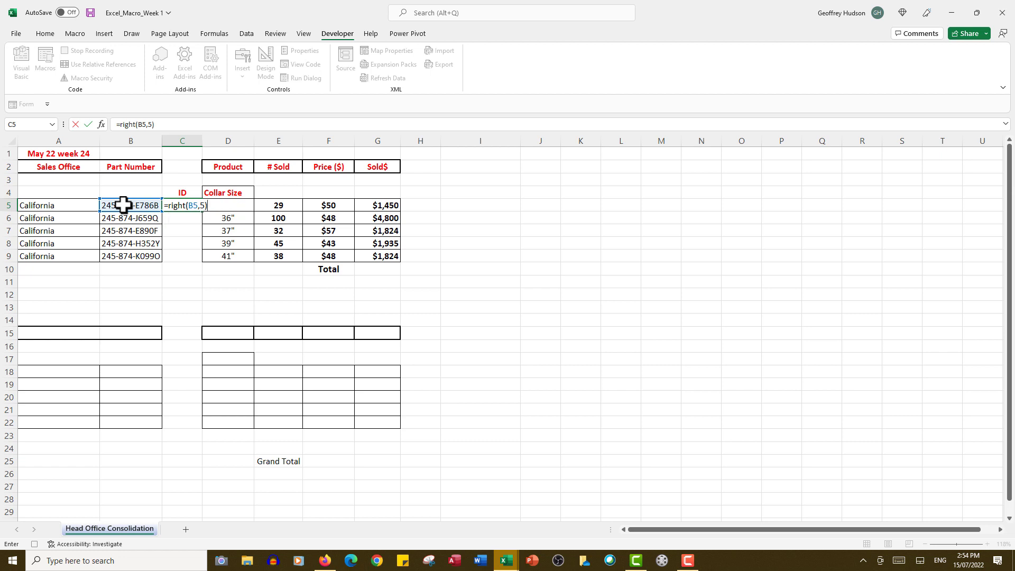
key("Enter")
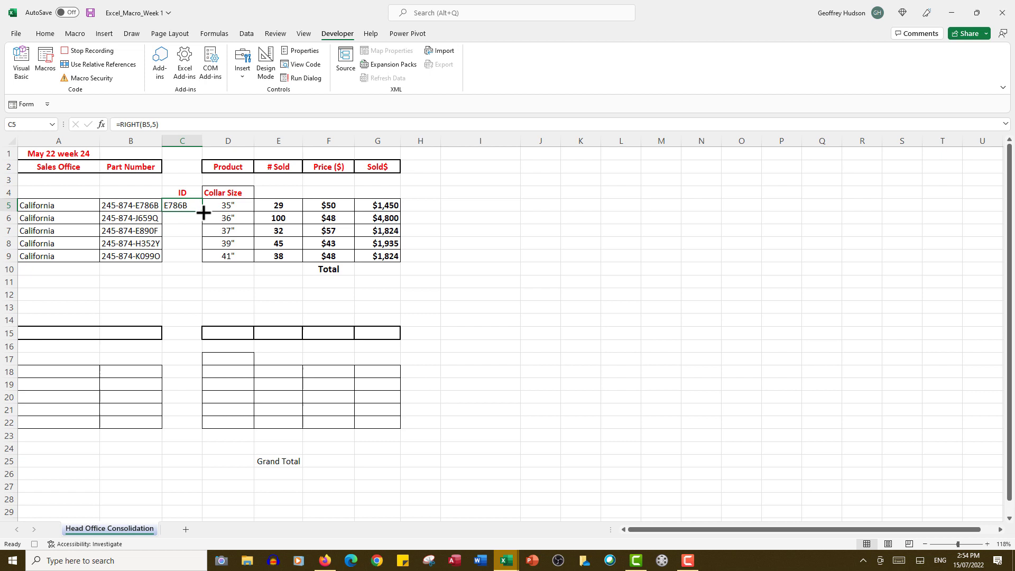
left_click_drag(203, 212, 203, 259)
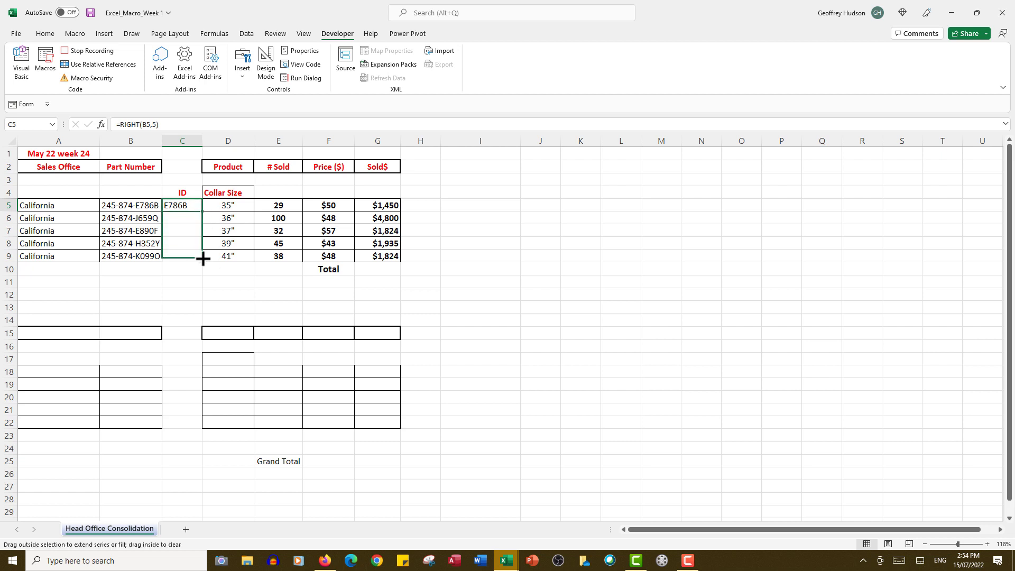
left_click_drag(203, 210, 202, 259)
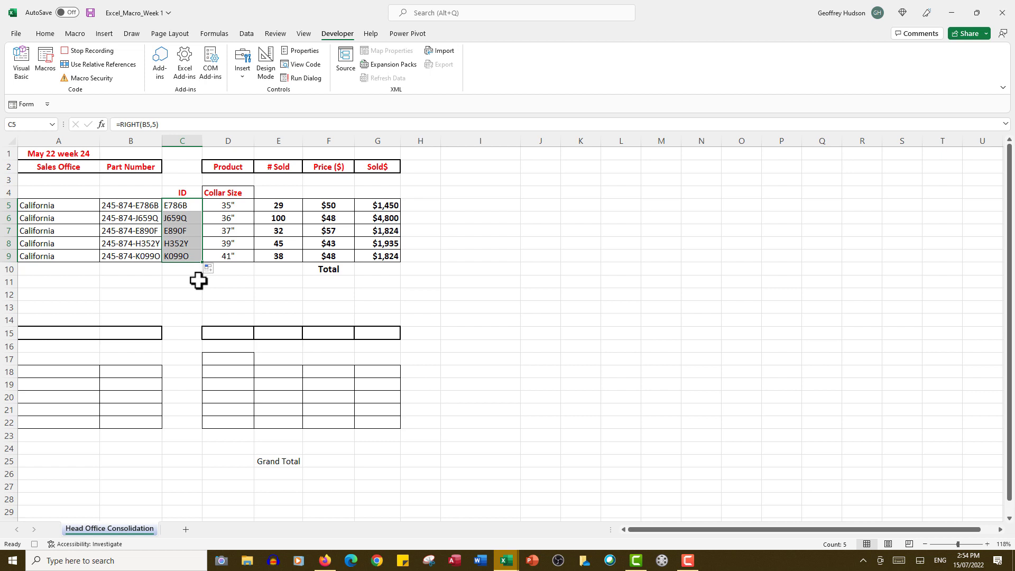
left_click(376, 269)
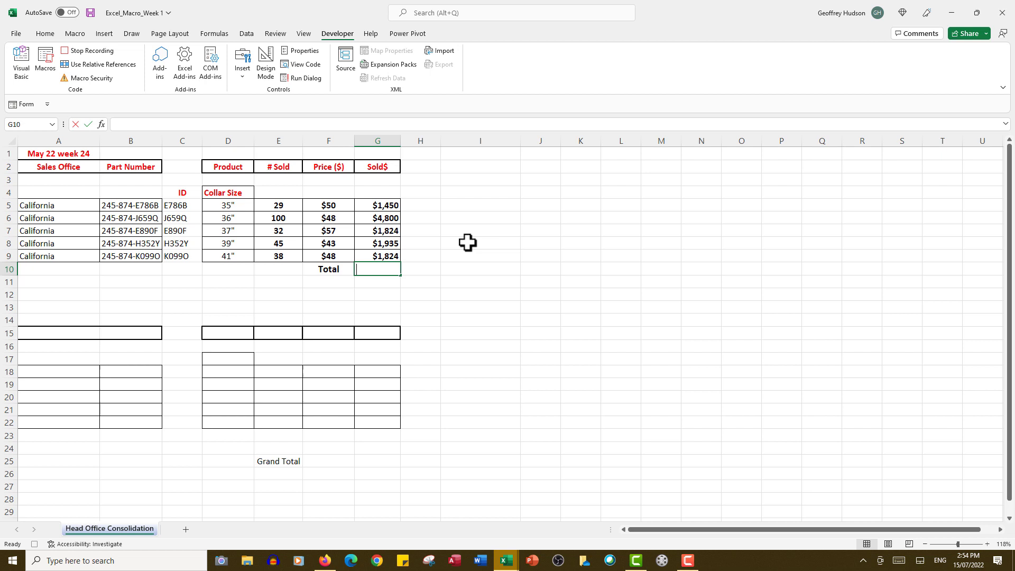
Sum the California Sold$ values G5:G9 in G10, giving $11,833
type("=sum")
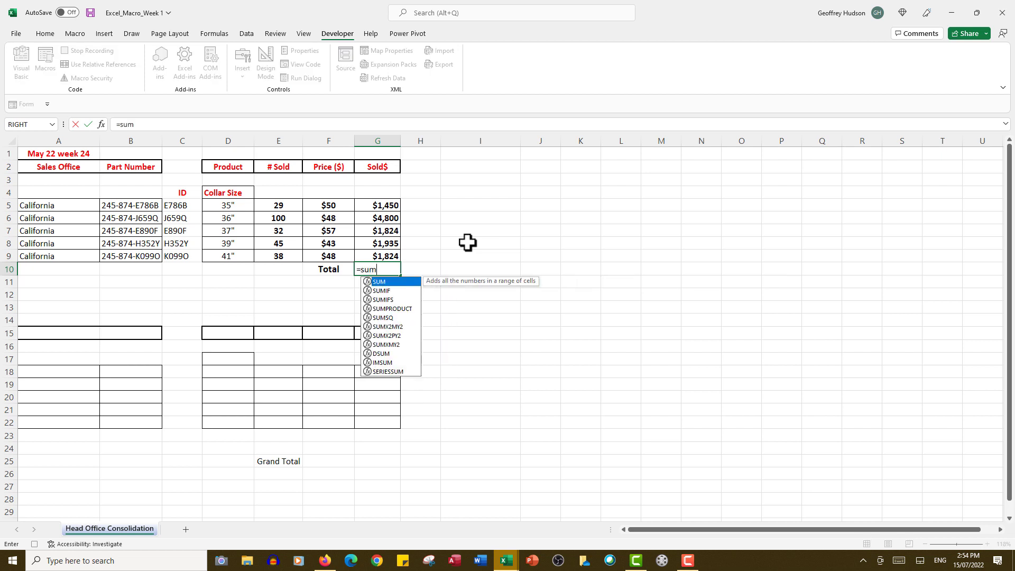
type("(")
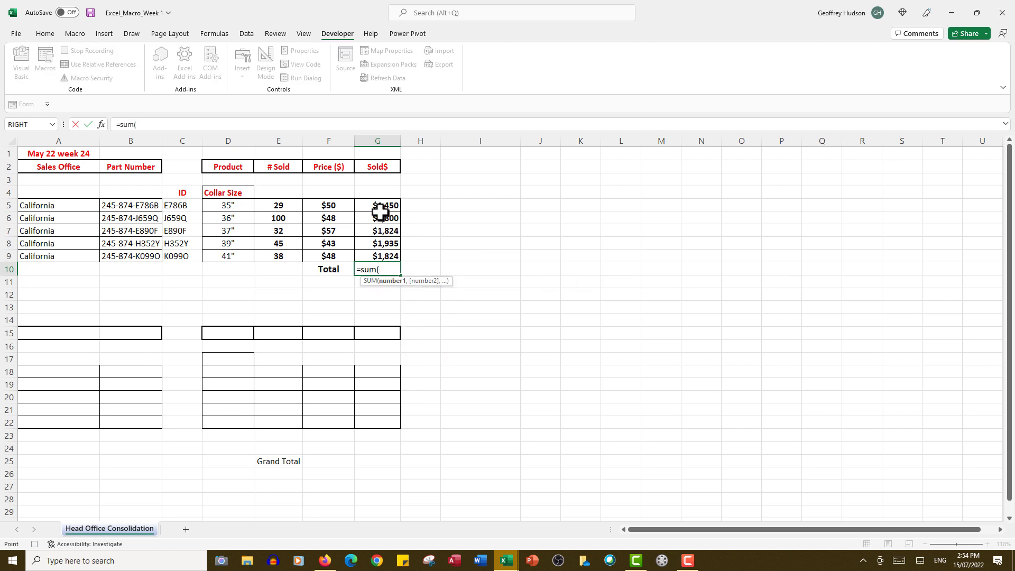
left_click_drag(378, 205, 377, 256)
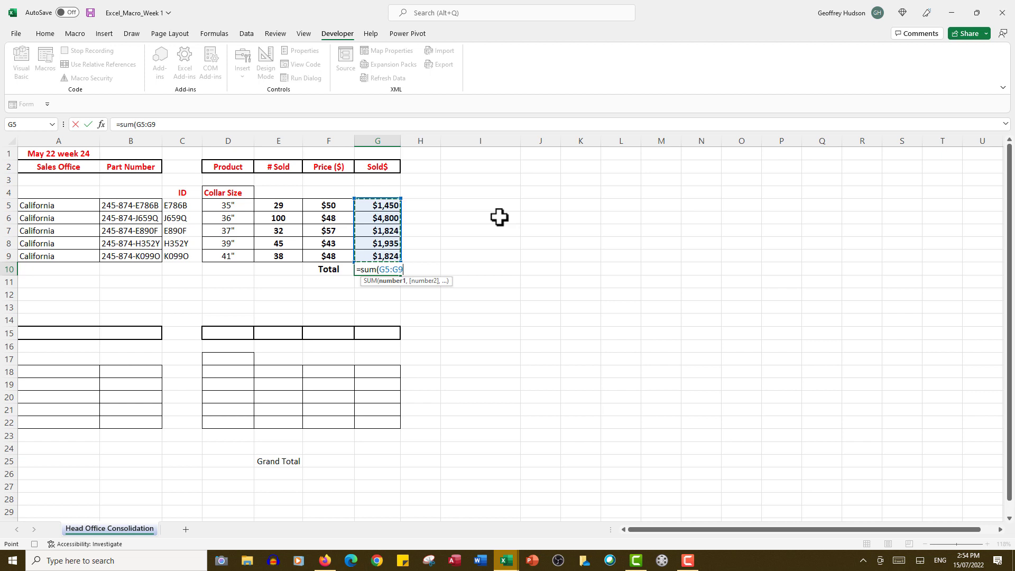
key("Enter")
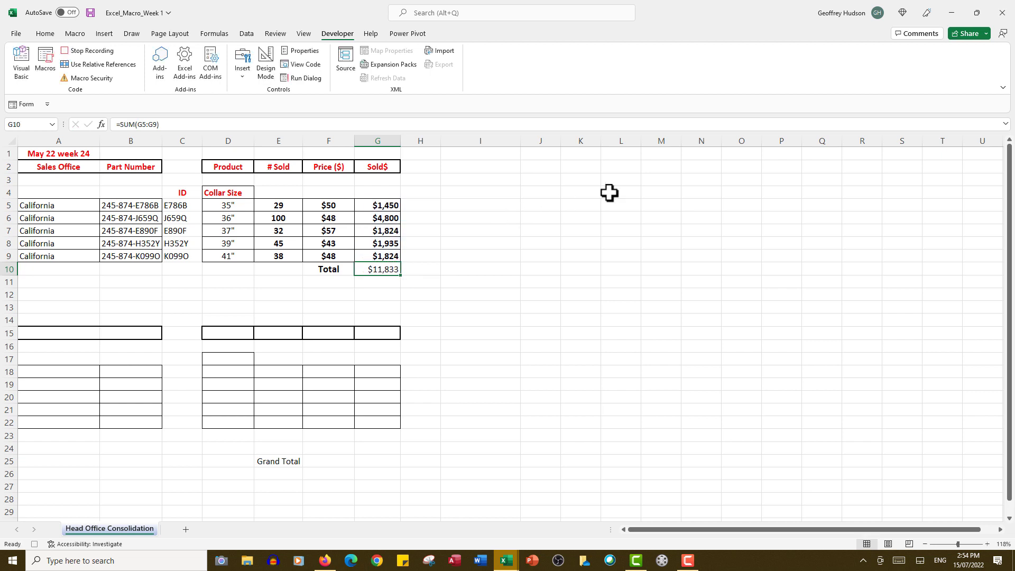
mouse_move(294, 355)
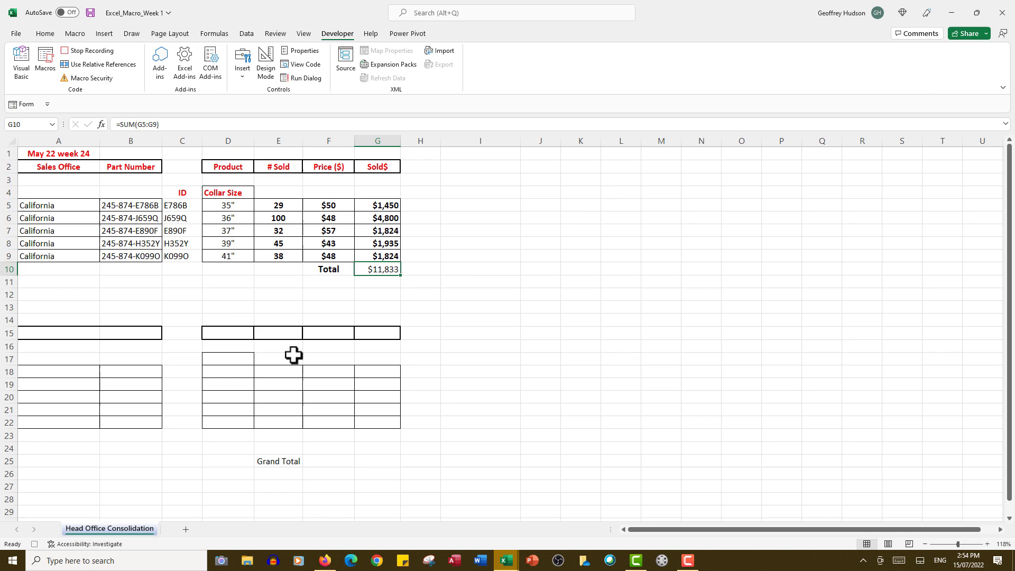
mouse_move(508, 561)
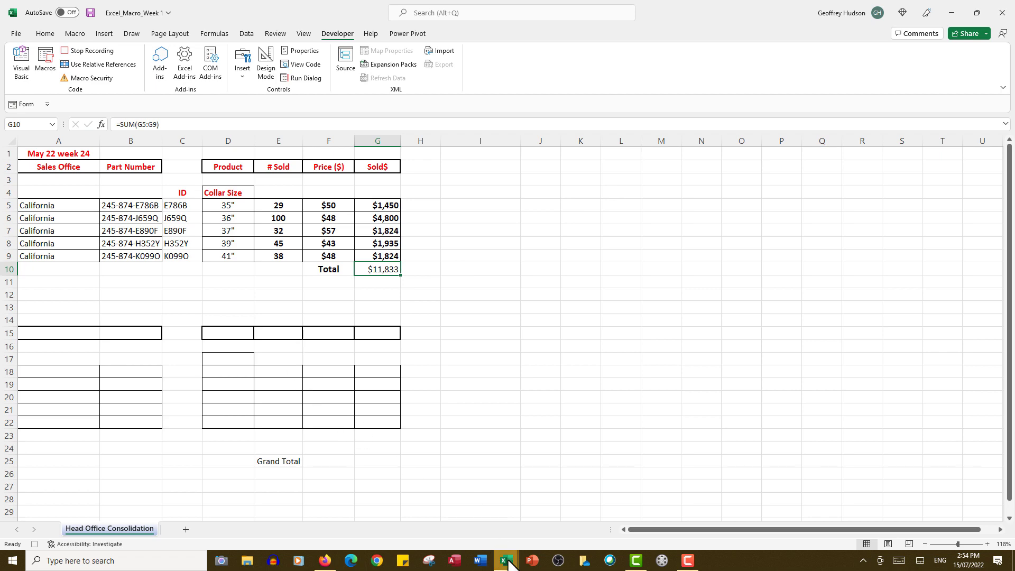
mouse_move(506, 560)
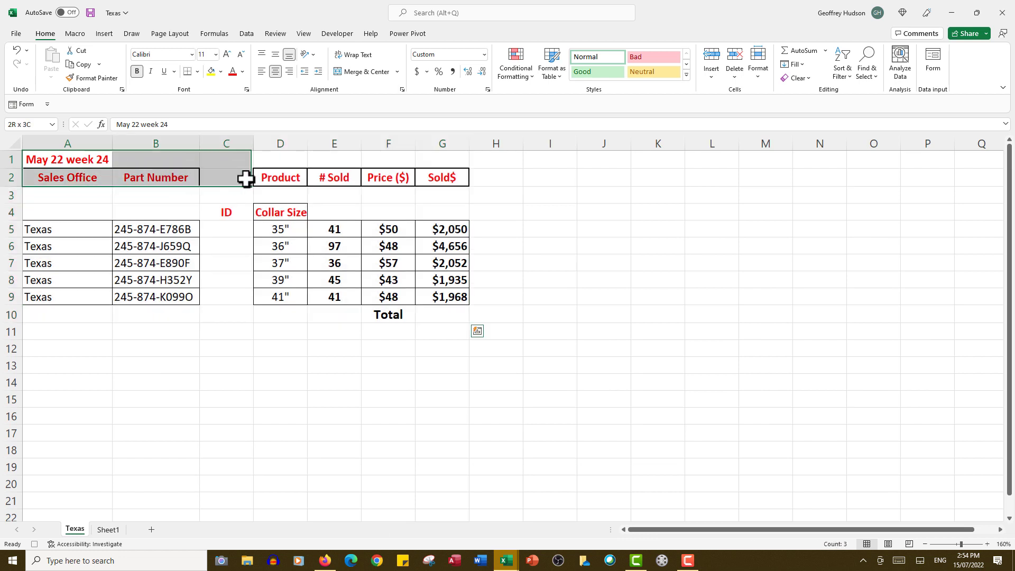
Copy the Texas sales table A1:G10 and return to the Excel_Macro_Week 1 consolidation workbook
left_click_drag(244, 179, 451, 322)
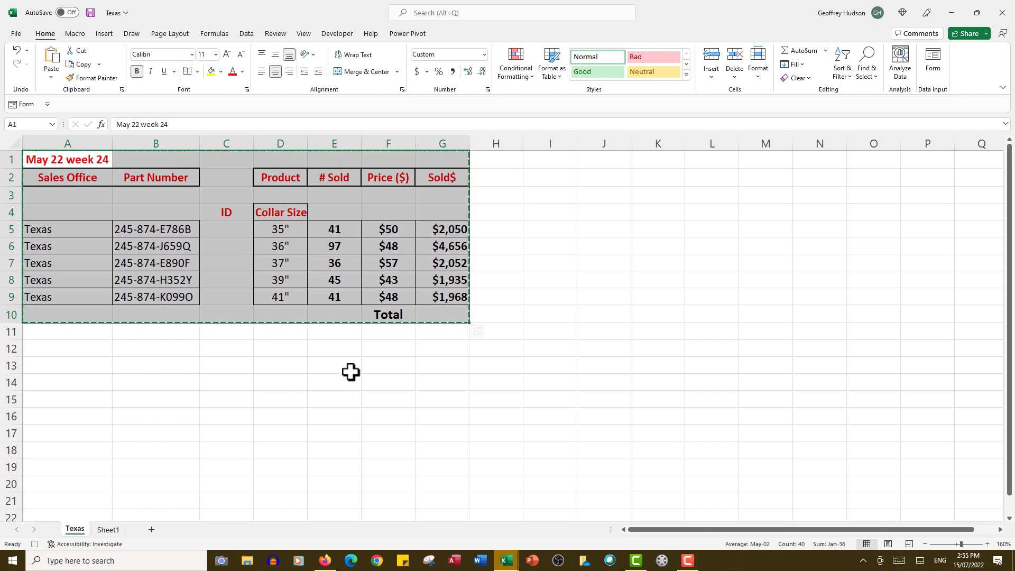
mouse_move(505, 560)
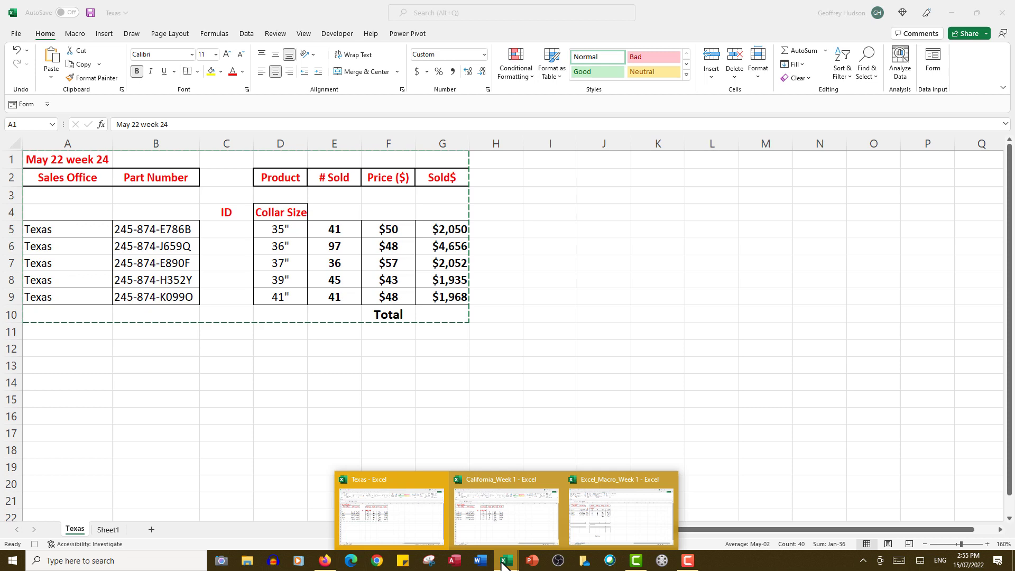
left_click(617, 516)
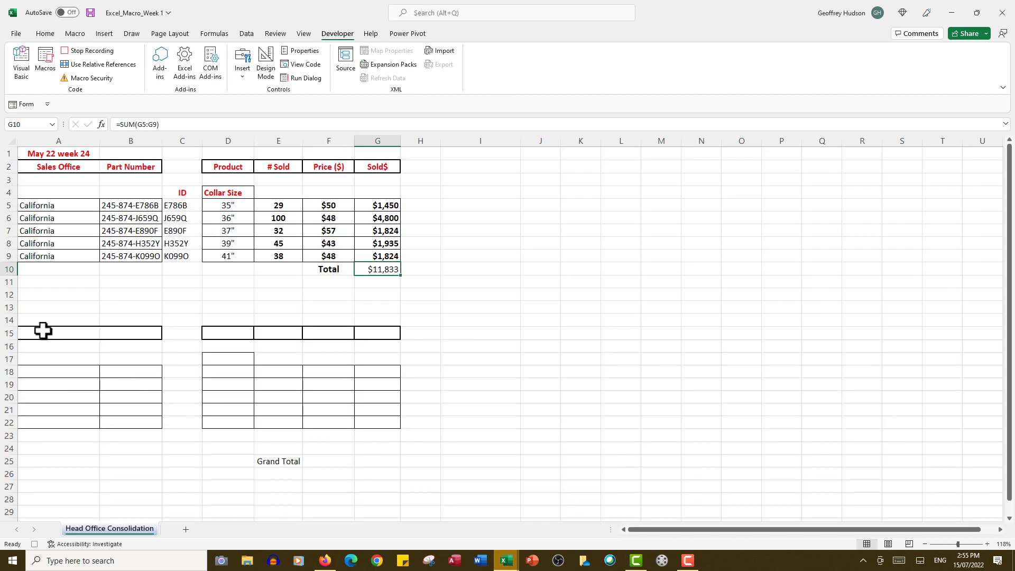
Paste the Texas sales table into the lower block at A14, ready to fill IDs from C18
left_click(53, 320)
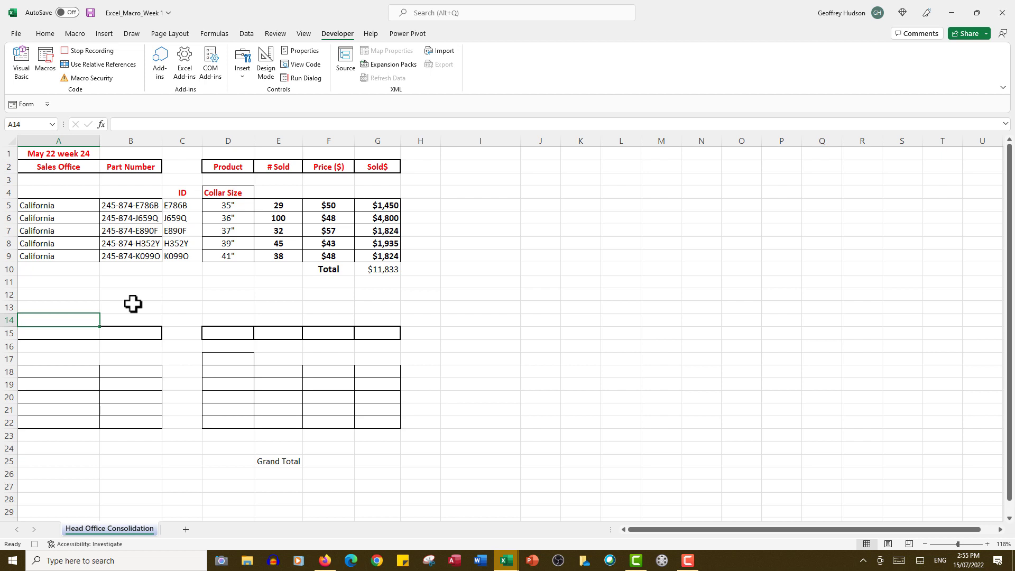
key("ctrl+v")
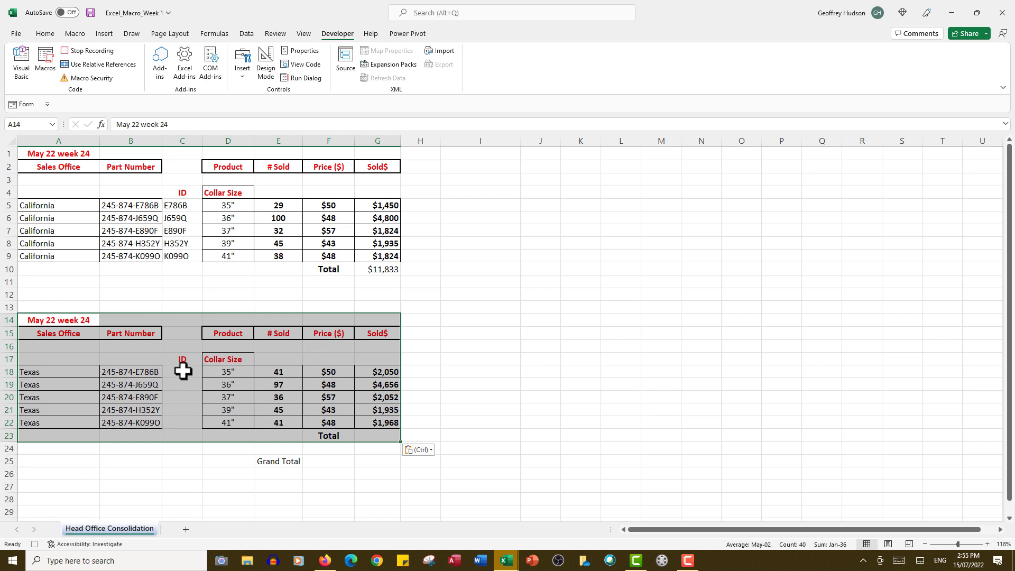
left_click(182, 372)
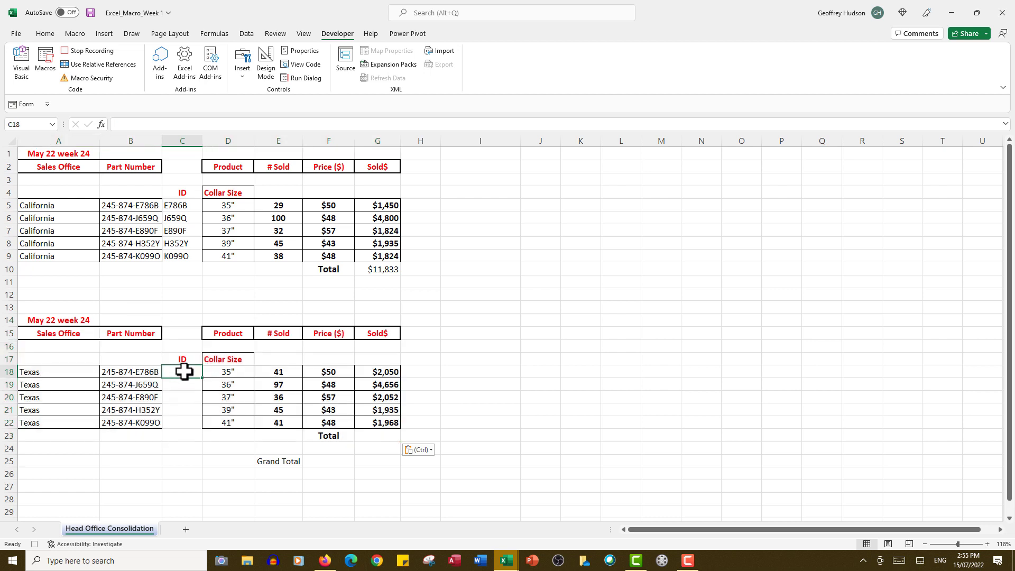
Enter =RIGHT(B18,5) in C18 and fill the Texas ID formula down through C22
type("=")
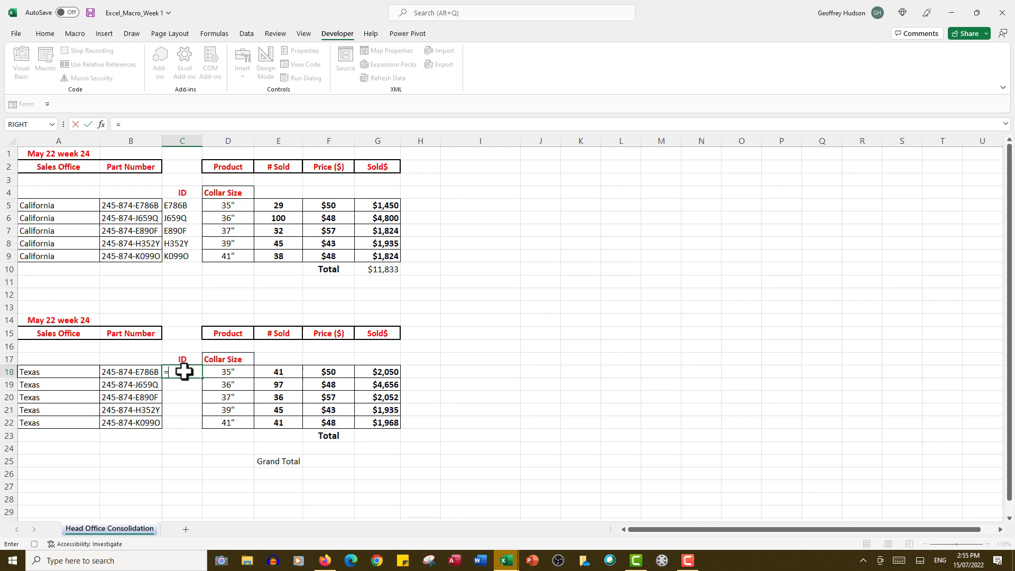
type("righ")
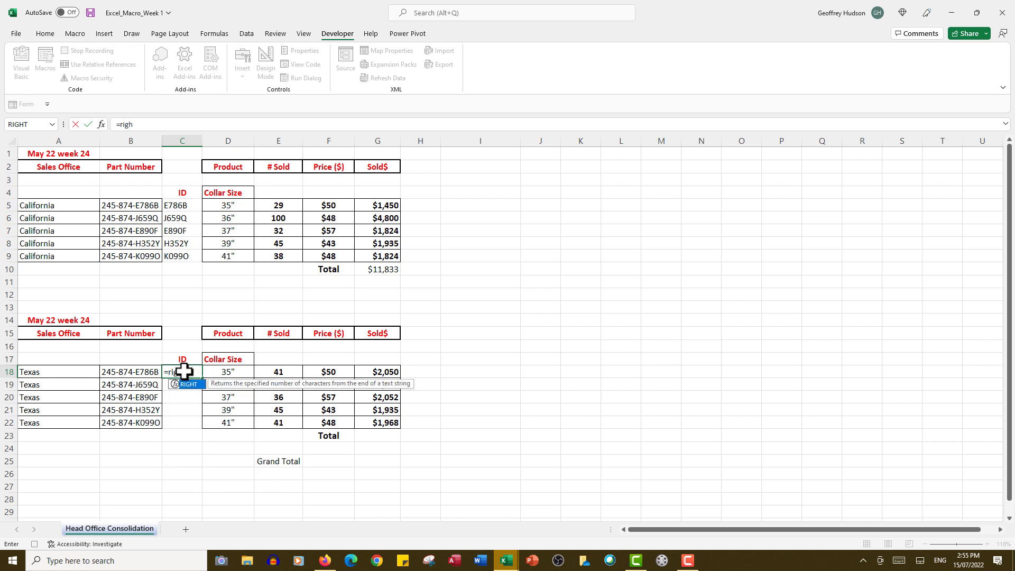
type("t(B18,")
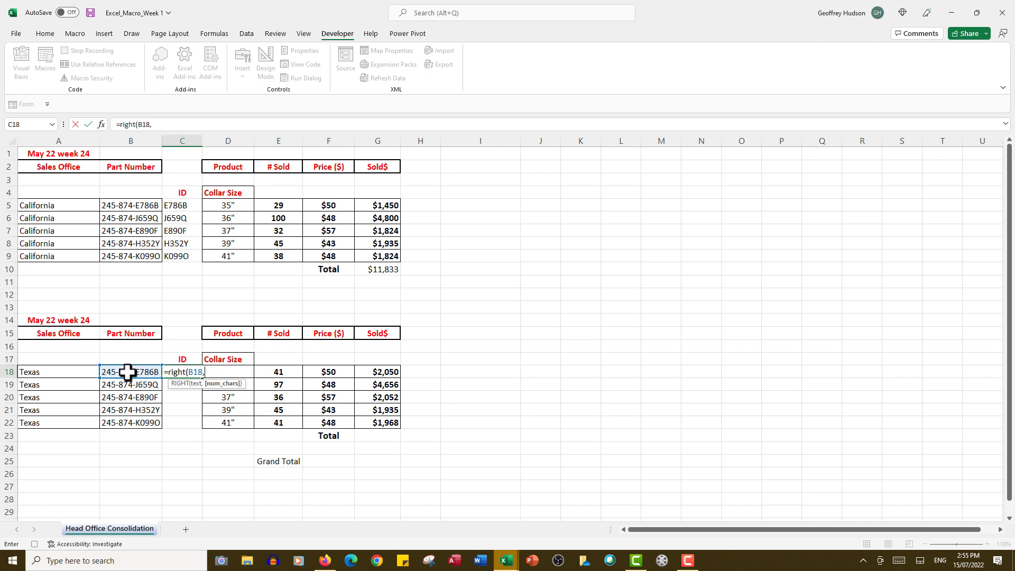
type("5)")
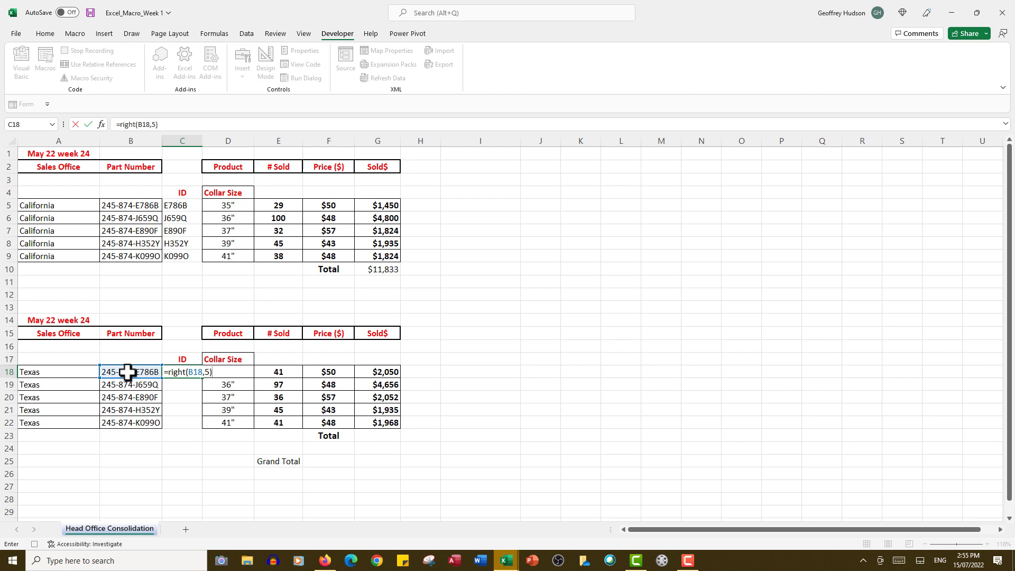
key("Enter")
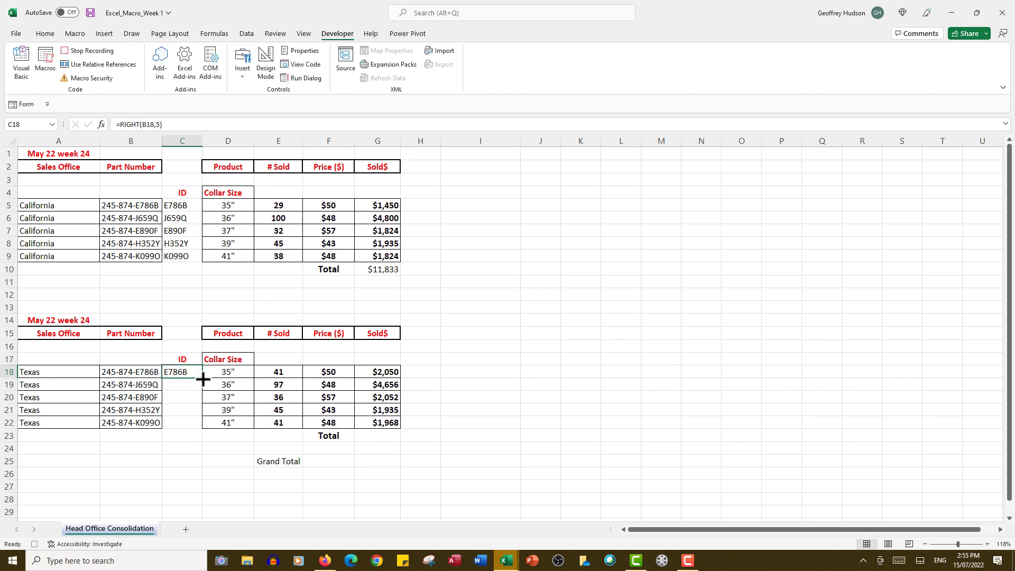
left_click_drag(182, 371, 182, 434)
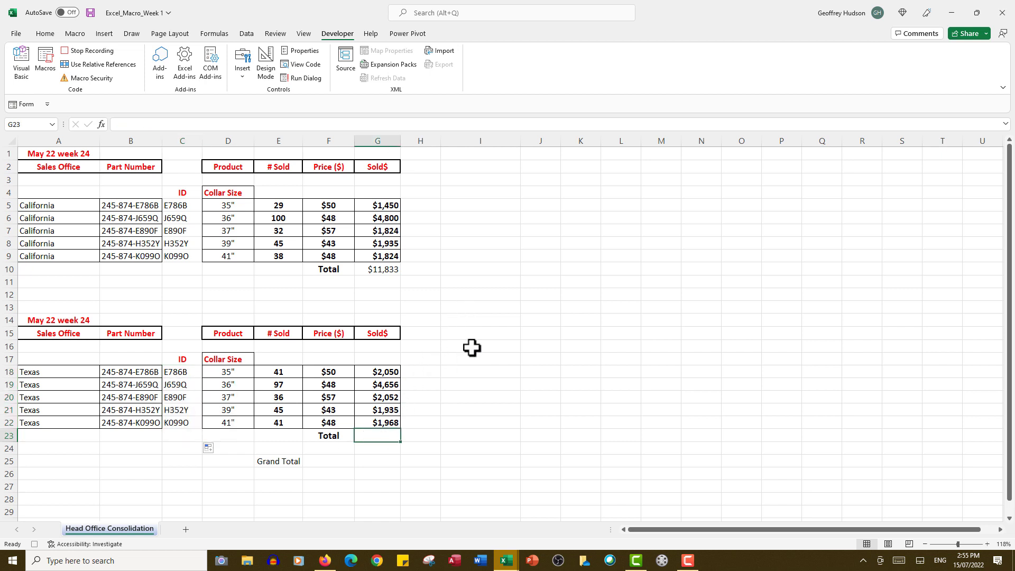
Sum the Texas Sold$ values G18:G22 in G23, giving $12,661
type("=")
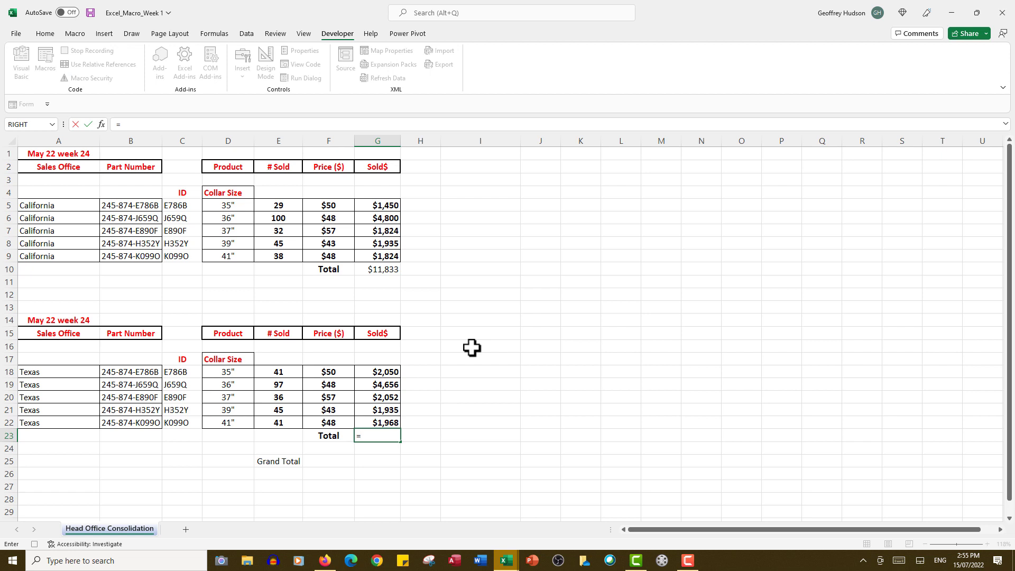
type("sum(")
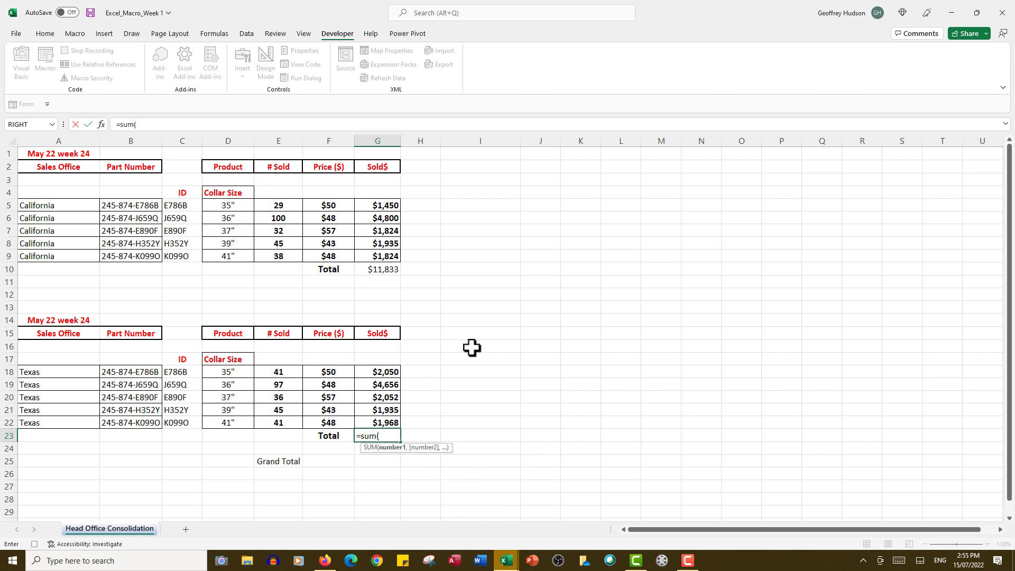
left_click_drag(377, 371, 377, 422)
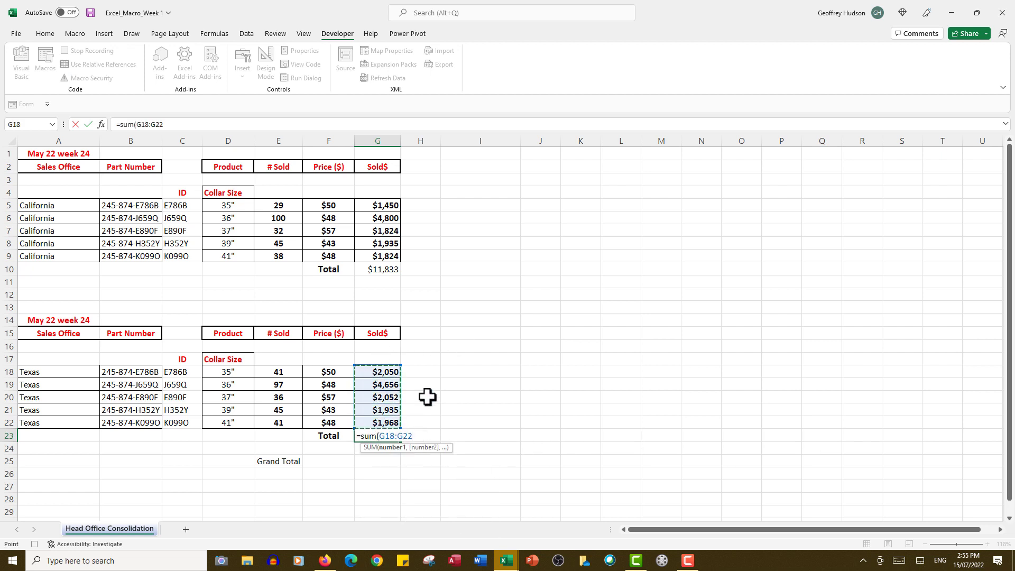
mouse_move(475, 362)
type(")")
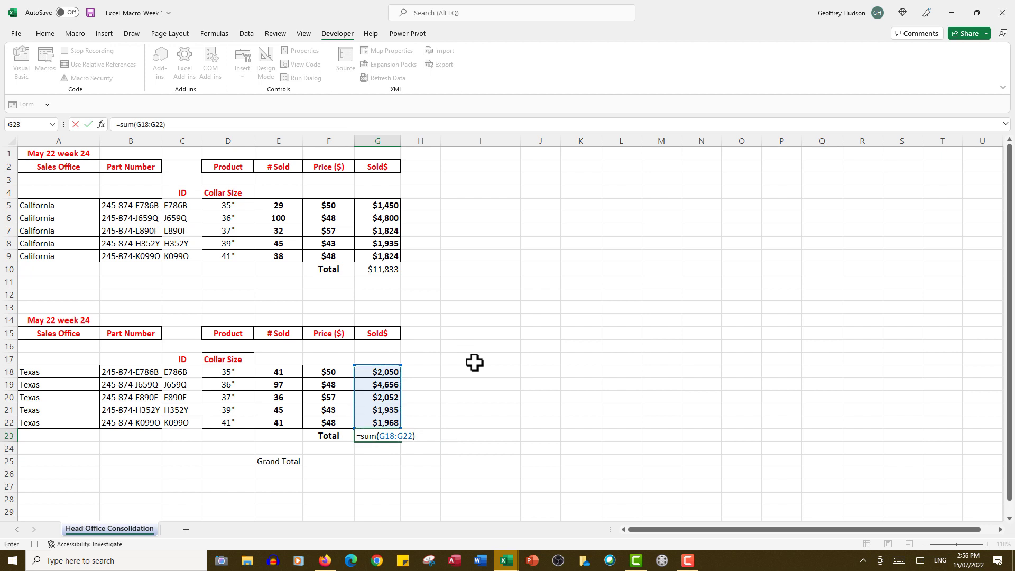
key("Enter")
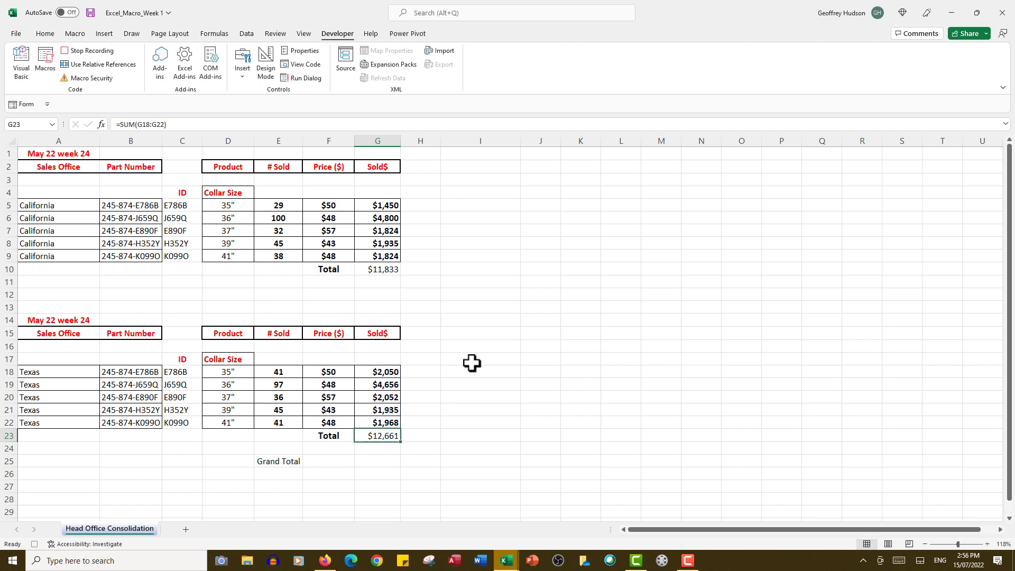
mouse_move(551, 560)
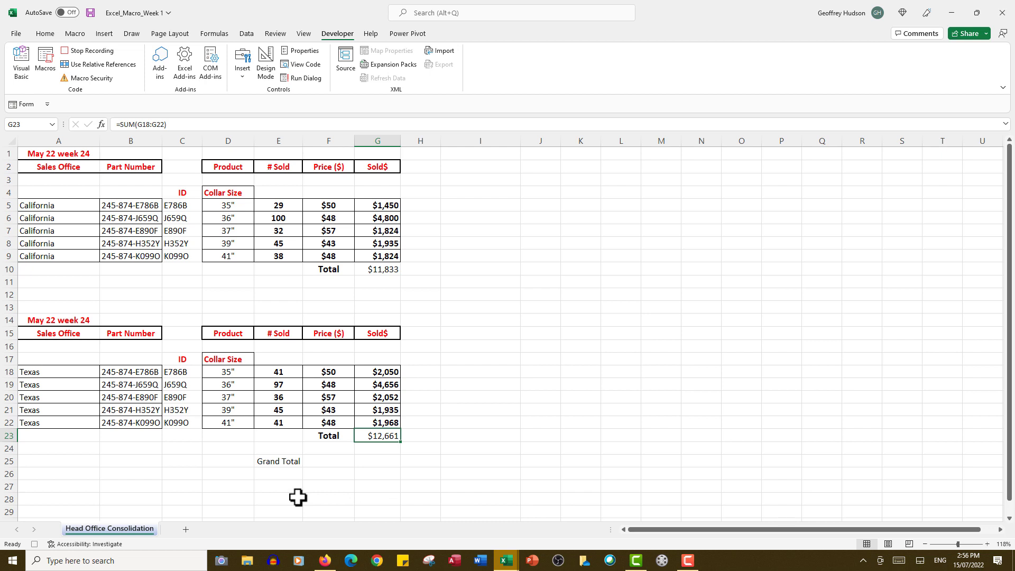
mouse_move(296, 496)
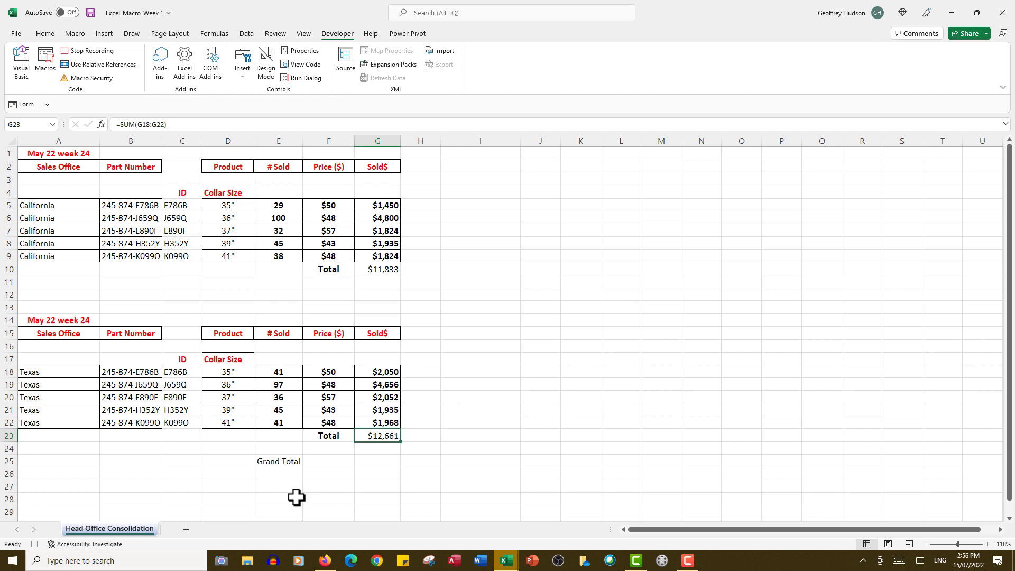
mouse_move(289, 482)
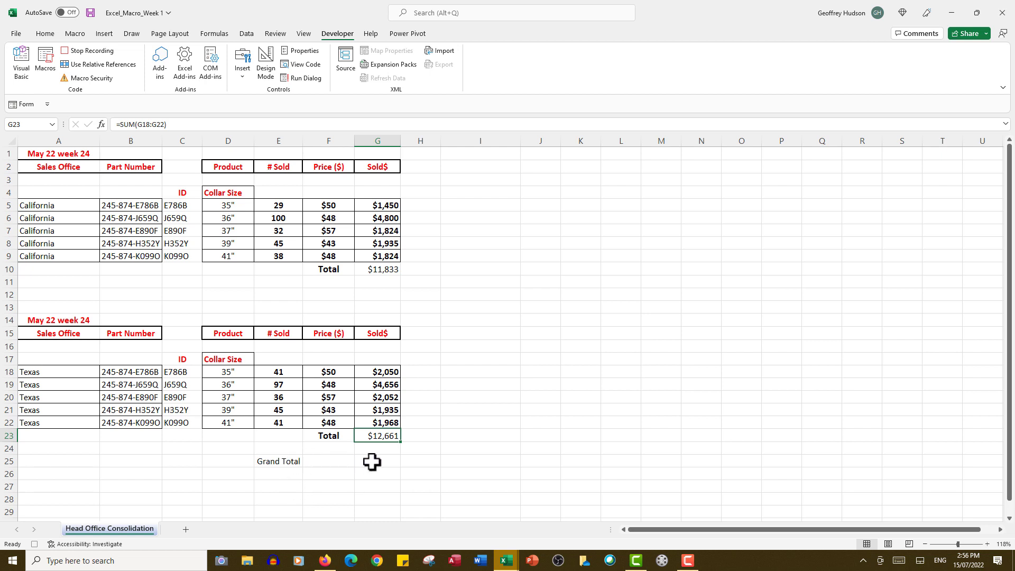
Enter +SUM(G10+G23) in G25 so the Grand Total shows $24,494
left_click(376, 460)
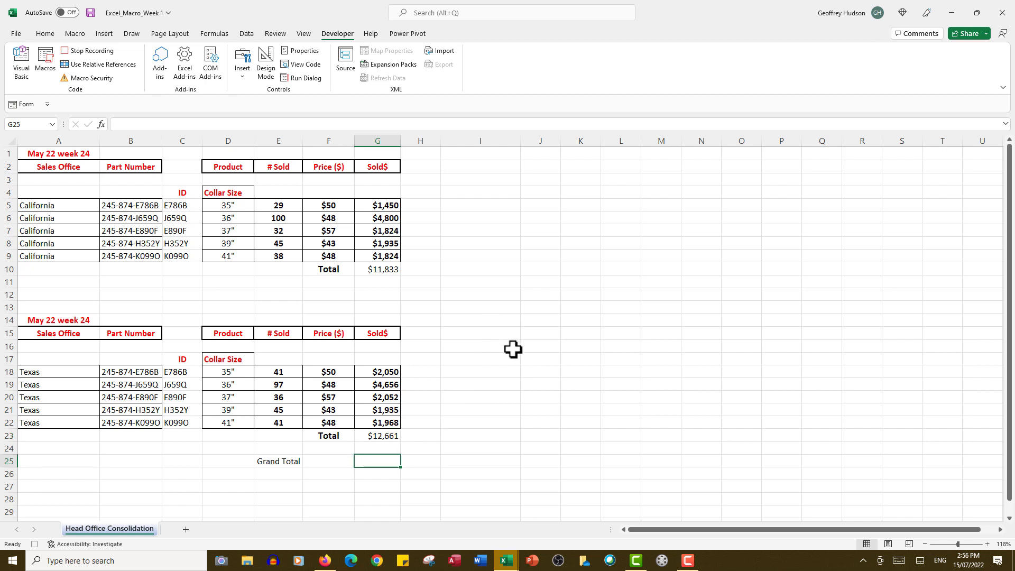
mouse_move(493, 344)
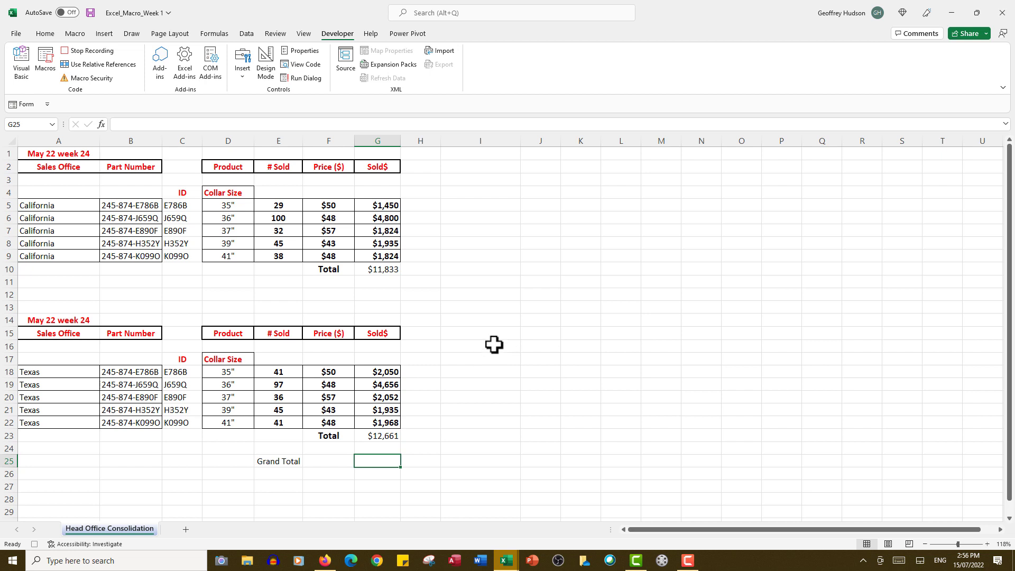
type("+")
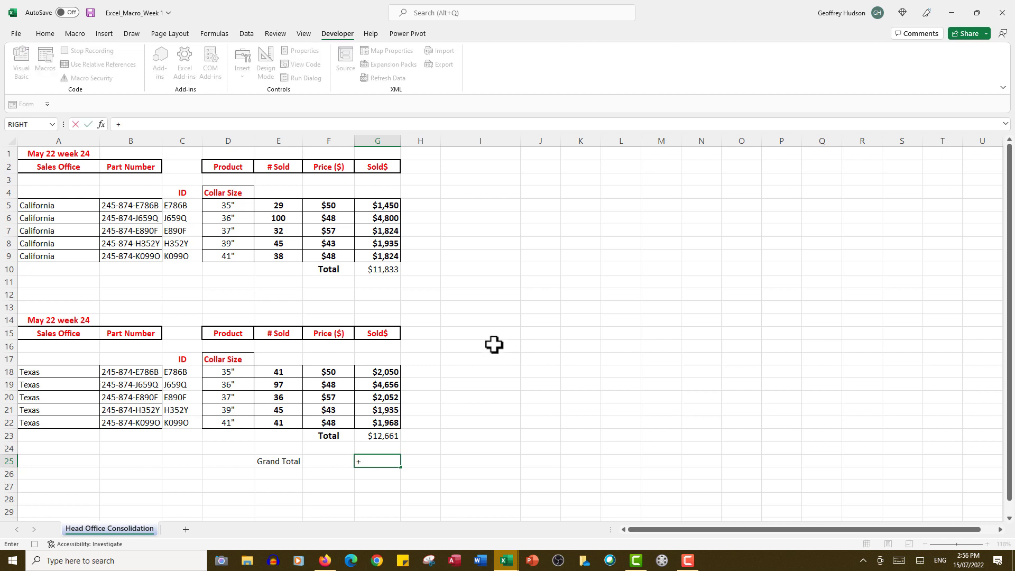
type("sum")
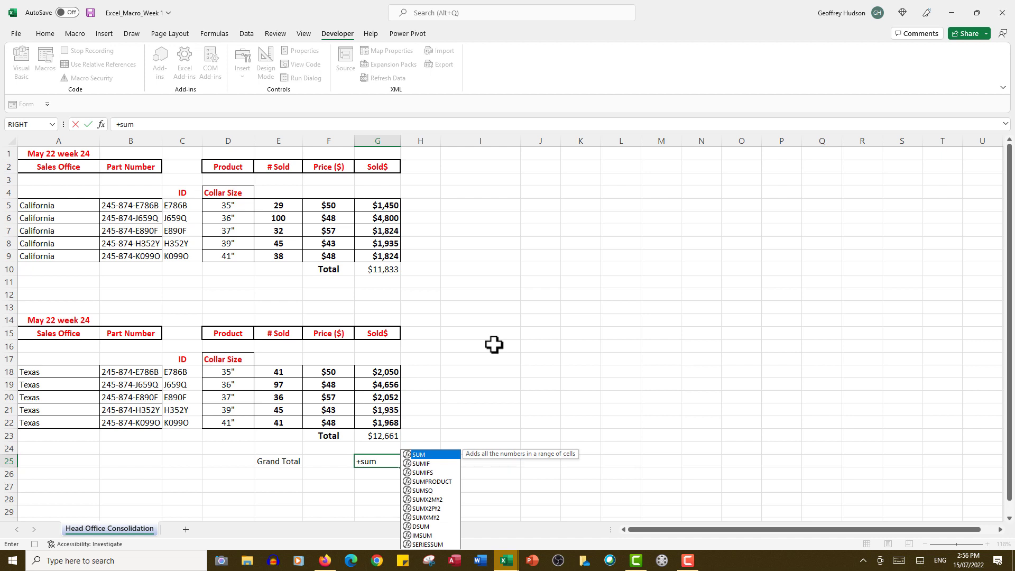
type("(")
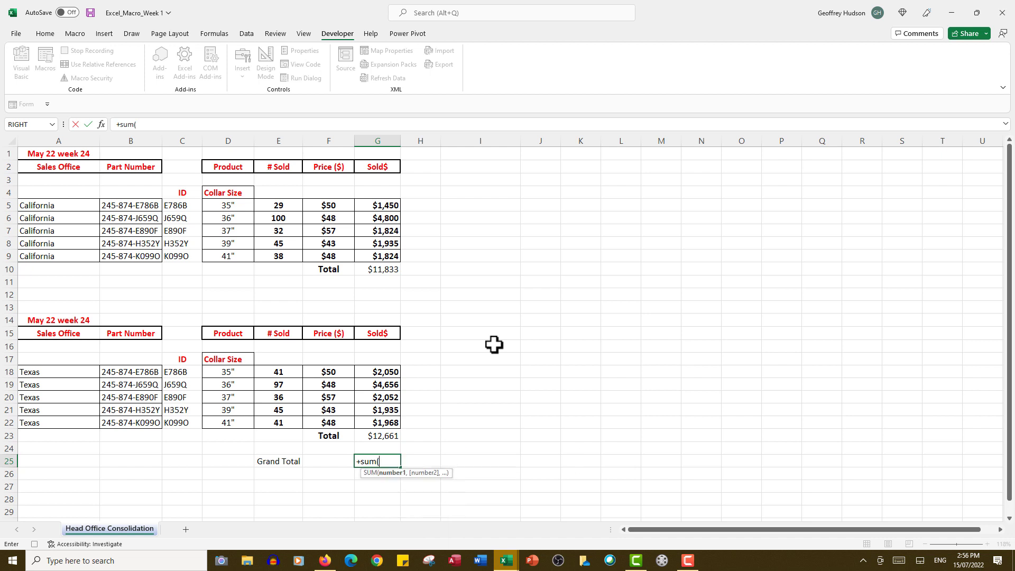
mouse_move(423, 276)
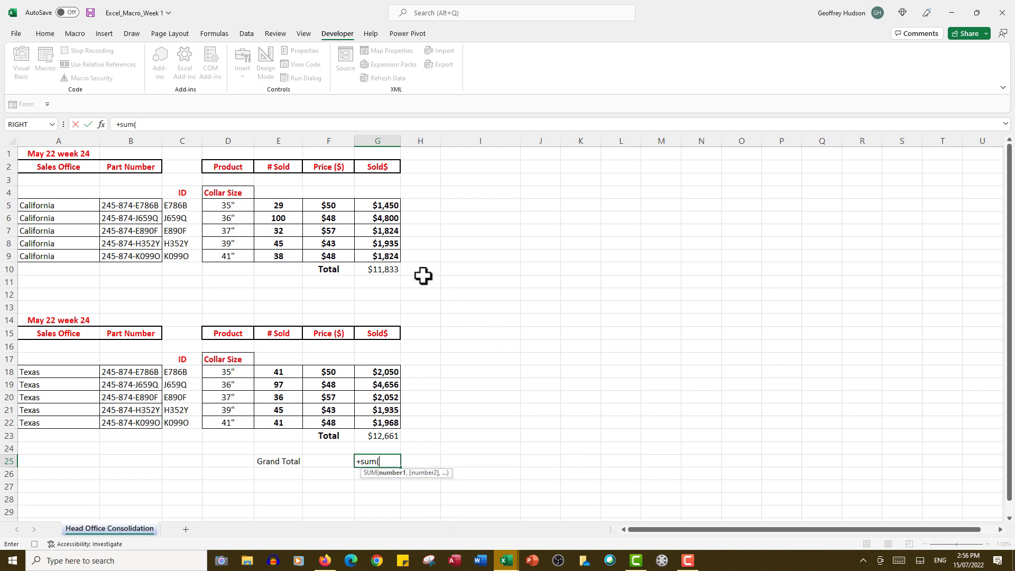
left_click(376, 269)
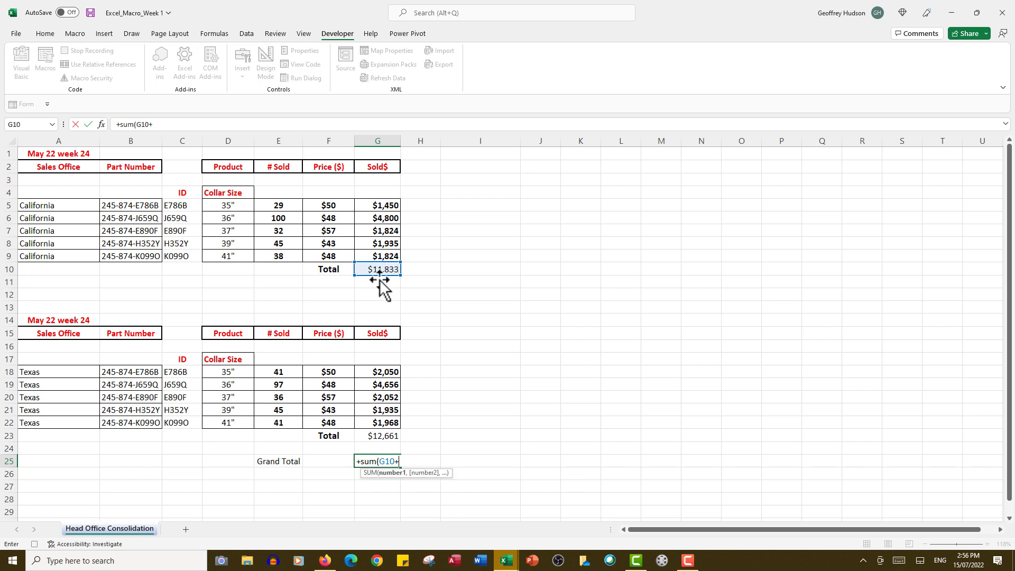
left_click(376, 436)
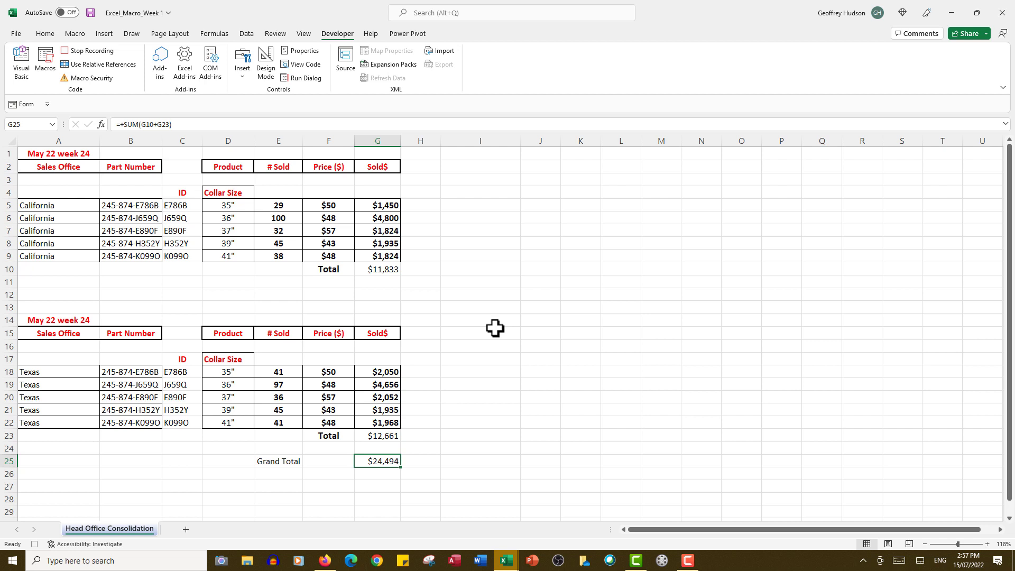
mouse_move(370, 218)
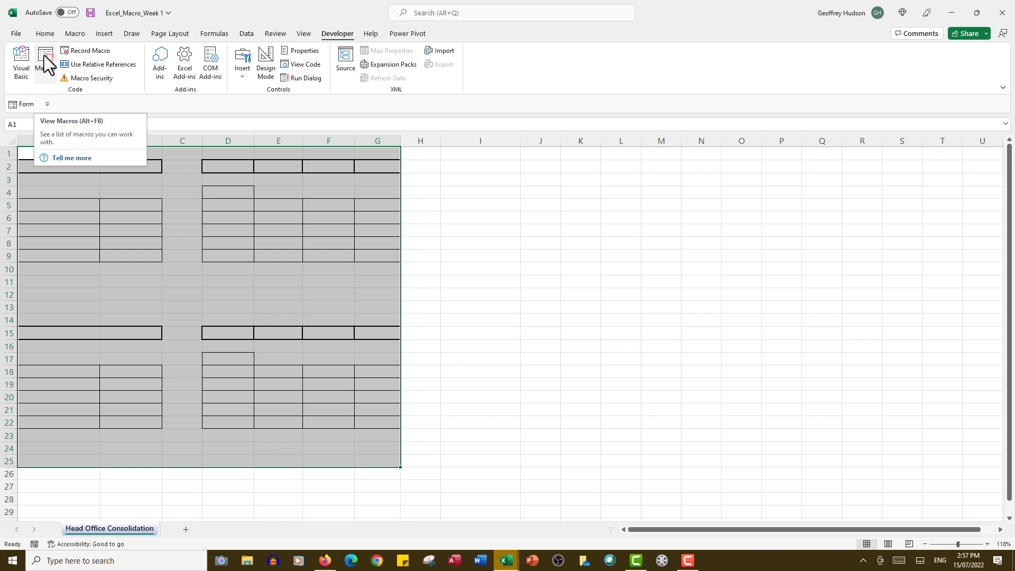
left_click(44, 59)
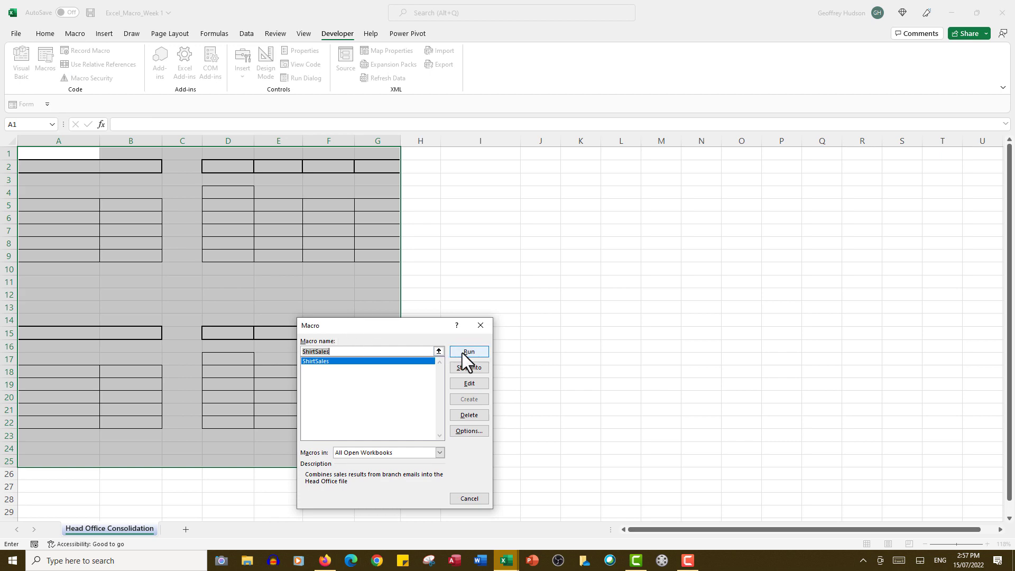
left_click(469, 352)
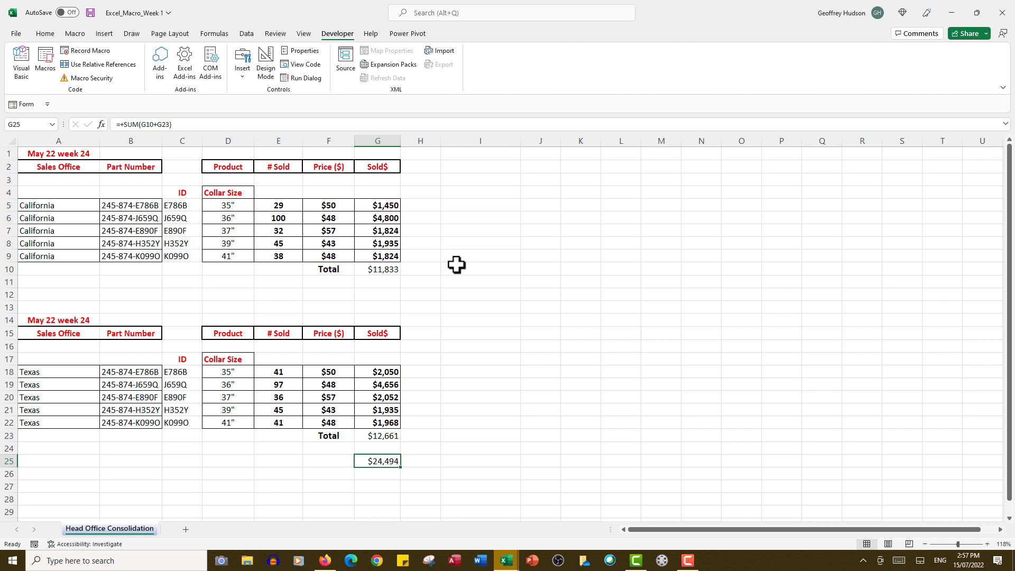
left_click(45, 33)
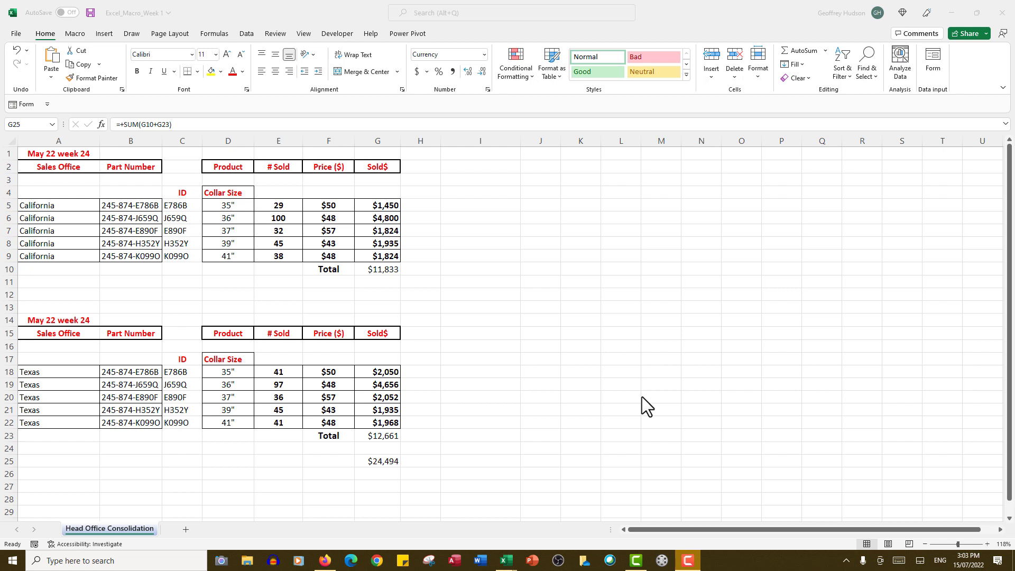
mouse_move(605, 363)
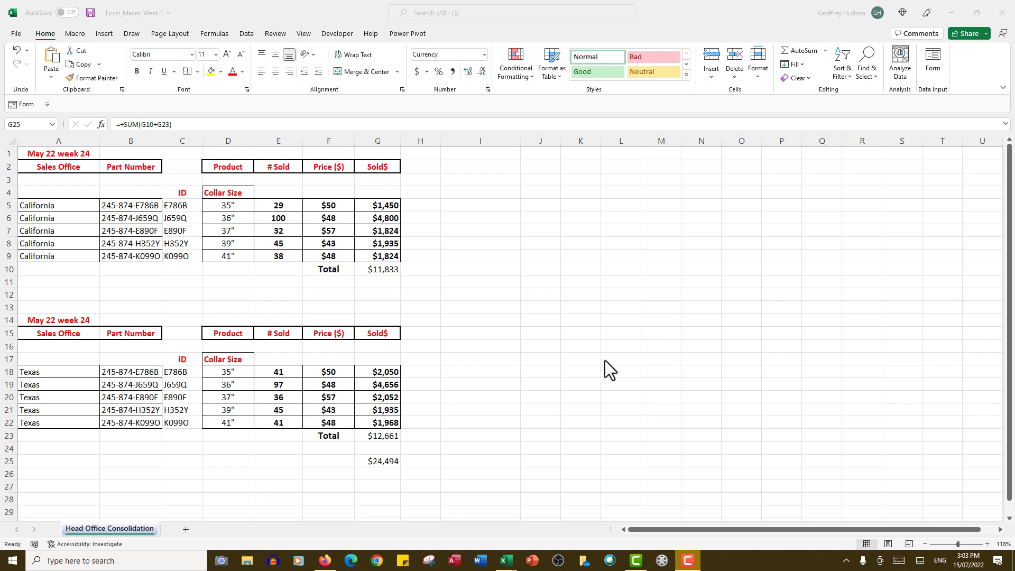
mouse_move(64, 45)
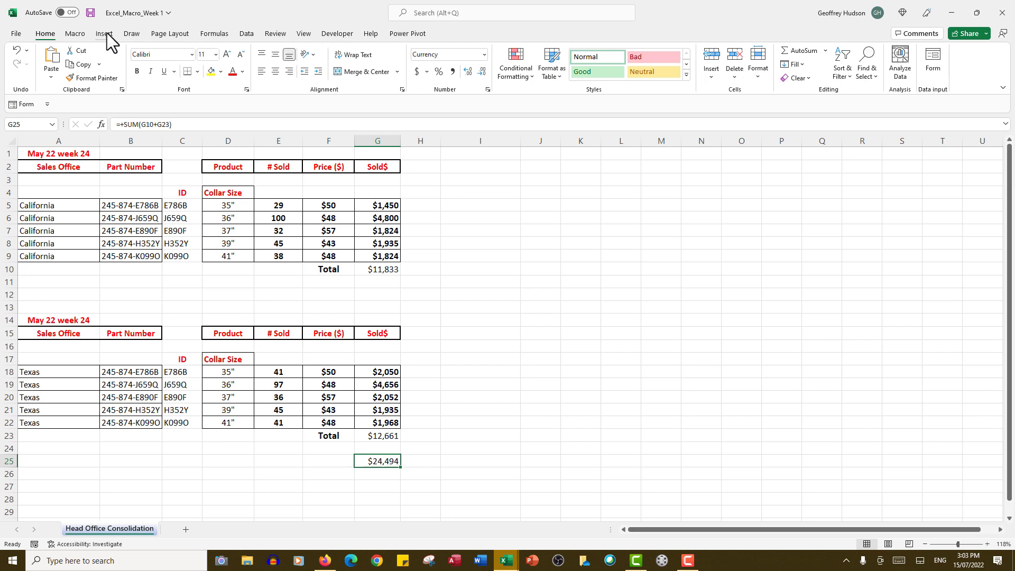
mouse_move(112, 47)
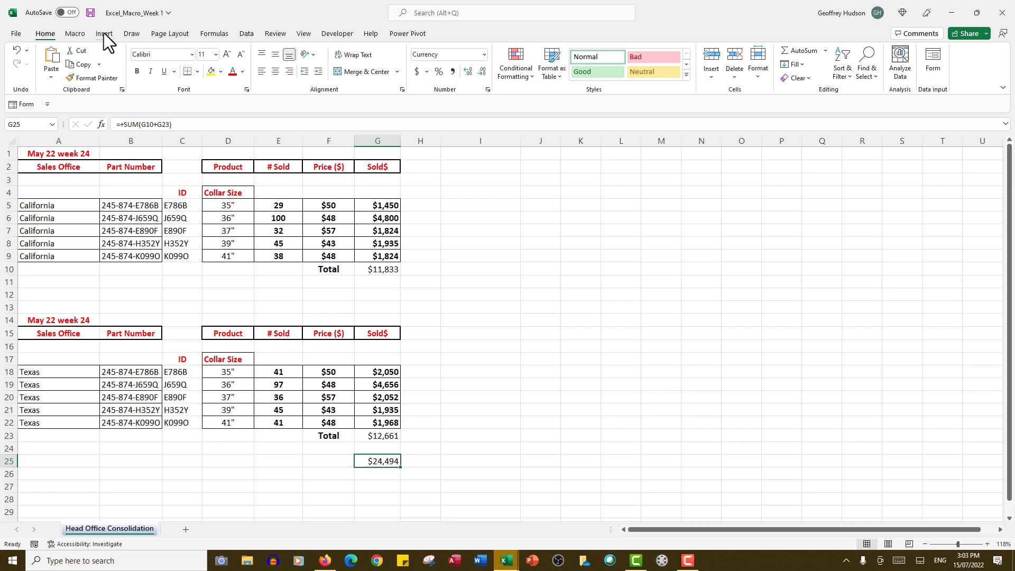
Choose the Rectangle shape from Insert > Shapes to draw beside the California total
left_click(103, 33)
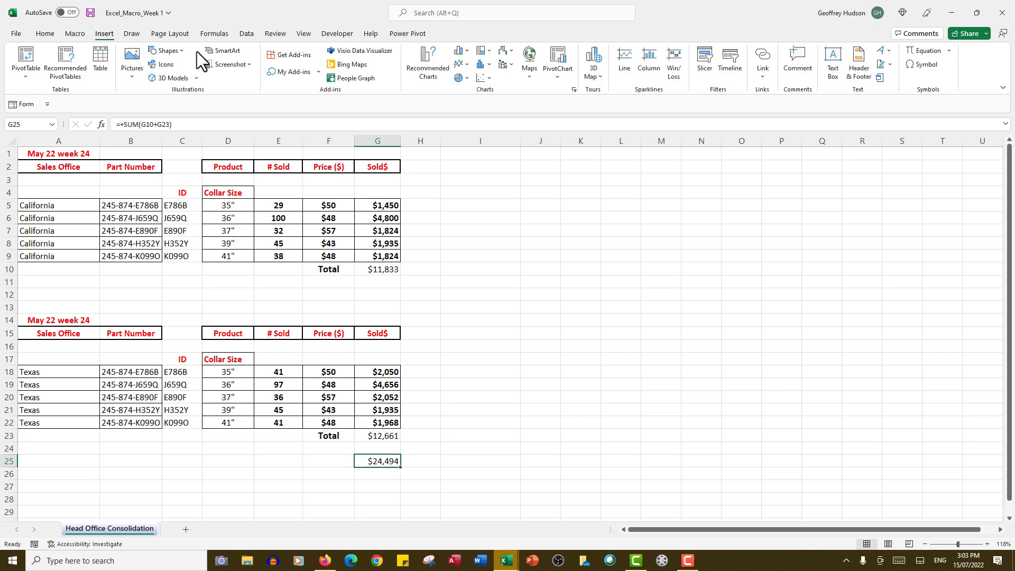
left_click(167, 50)
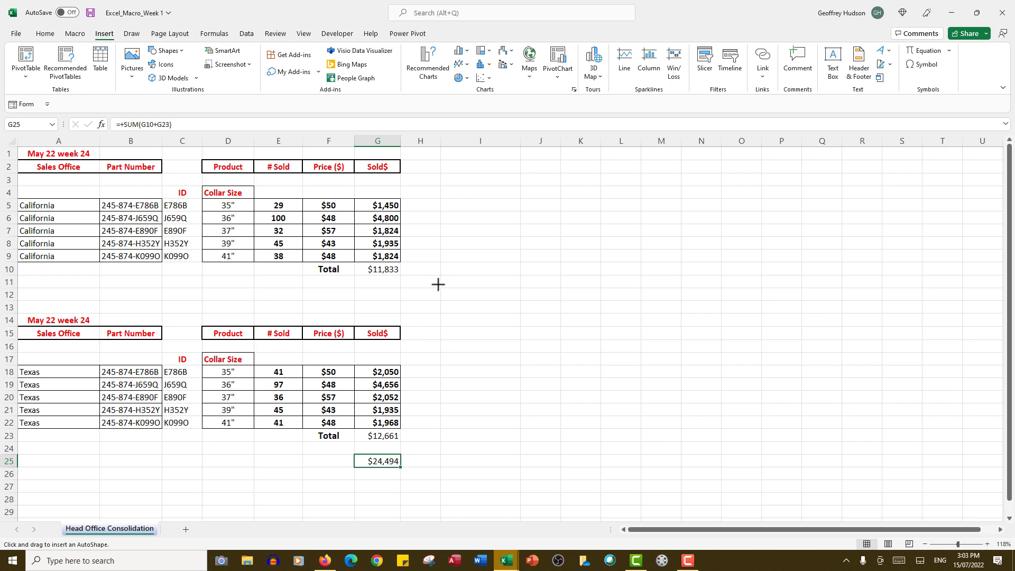
mouse_move(442, 282)
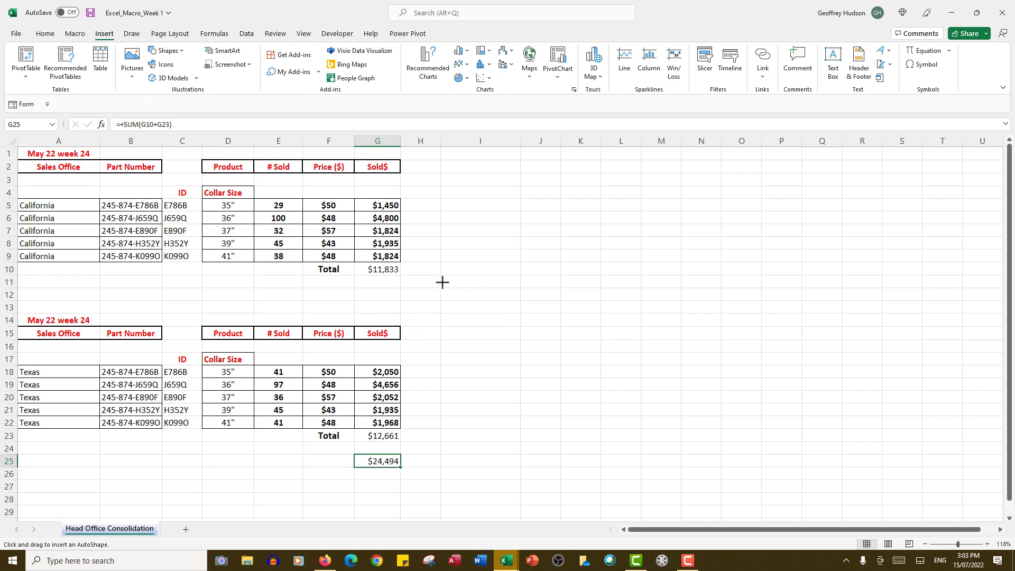
mouse_move(442, 273)
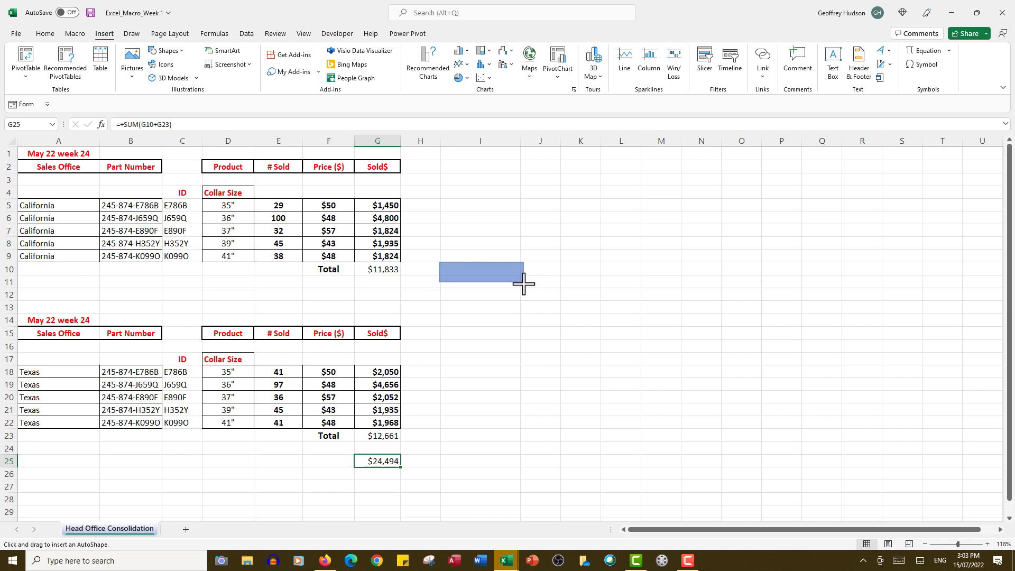
Place the rectangle beside the California block and type 'Shirt Sales' into it
left_click(480, 272)
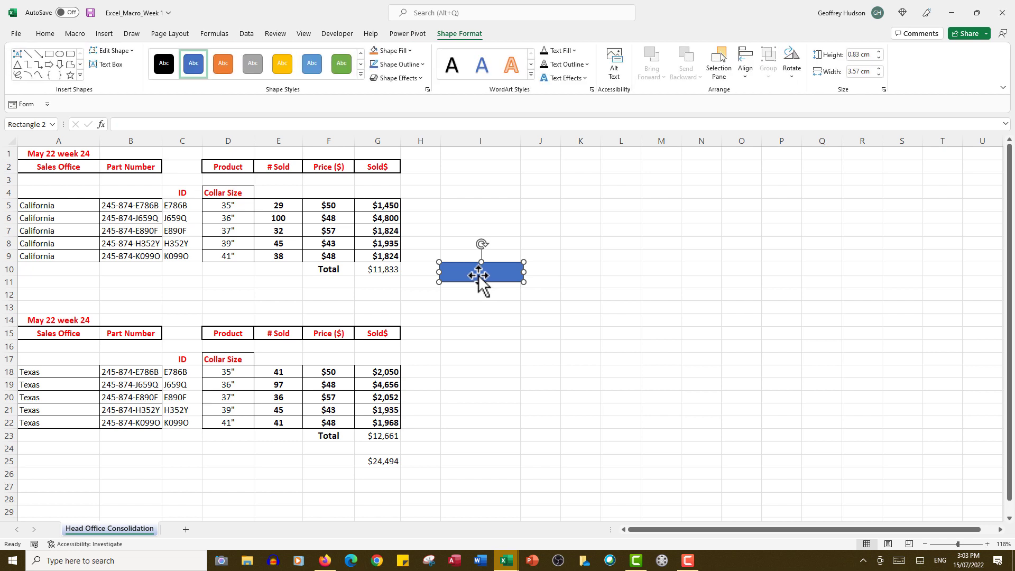
type("Sh")
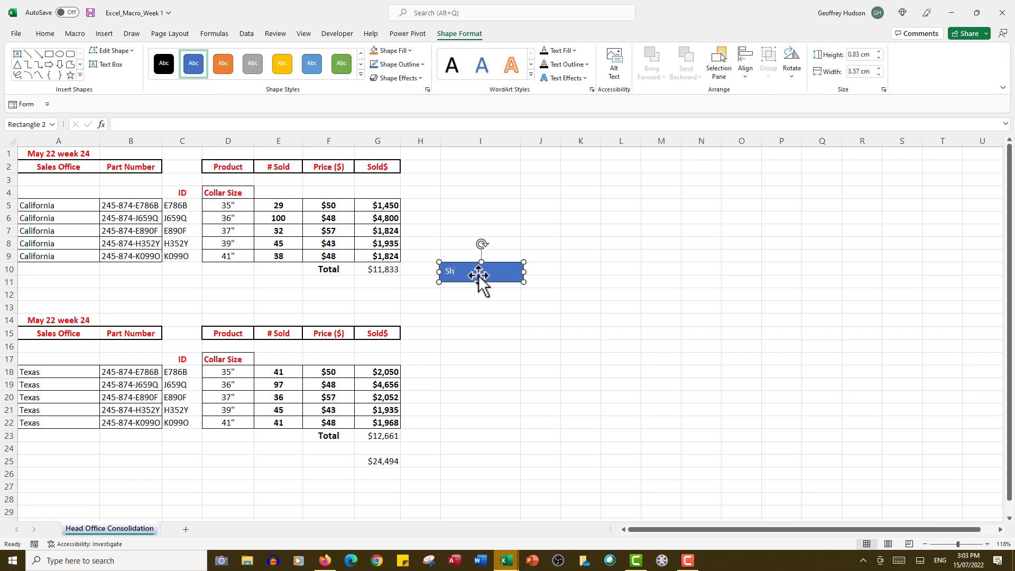
type("irt Sales")
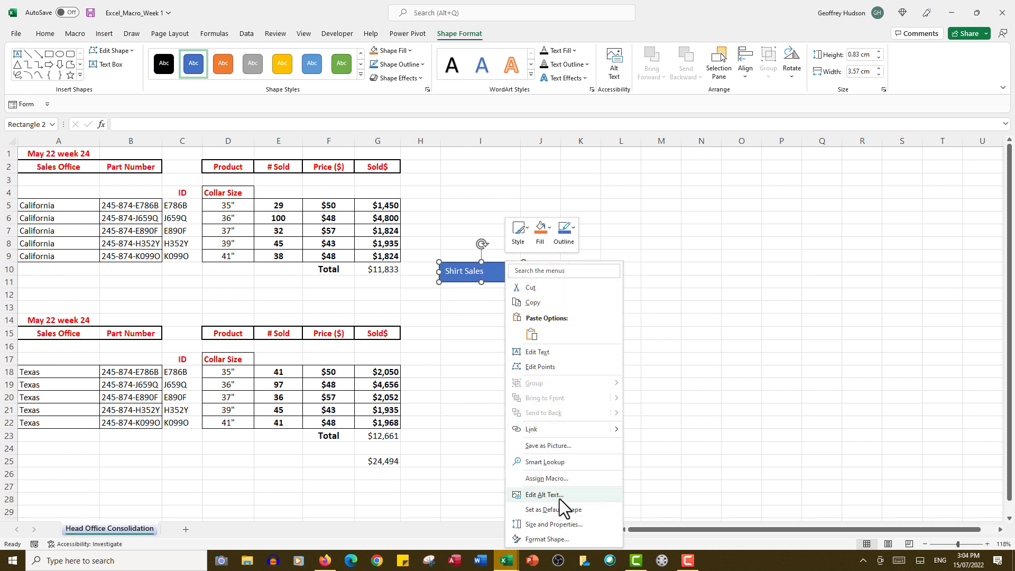
Assign the ShirtSales macro to the rectangle, then return to cell A1
left_click(551, 486)
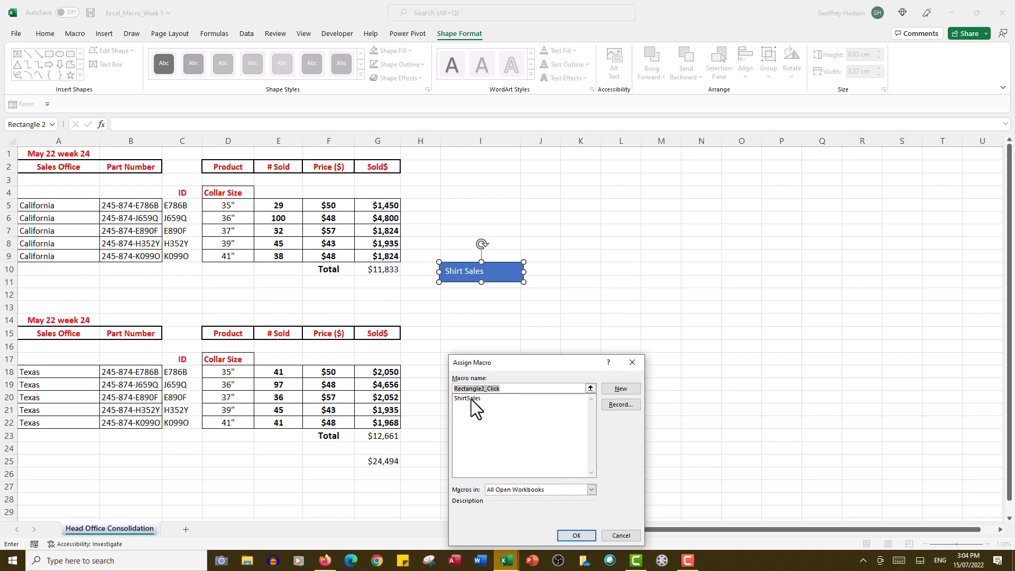
left_click(467, 398)
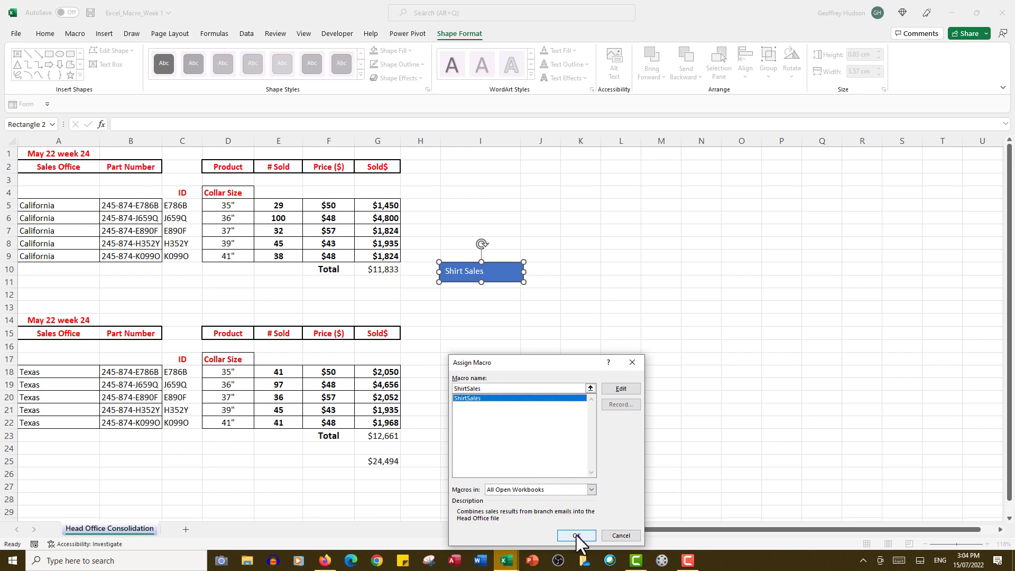
left_click(577, 535)
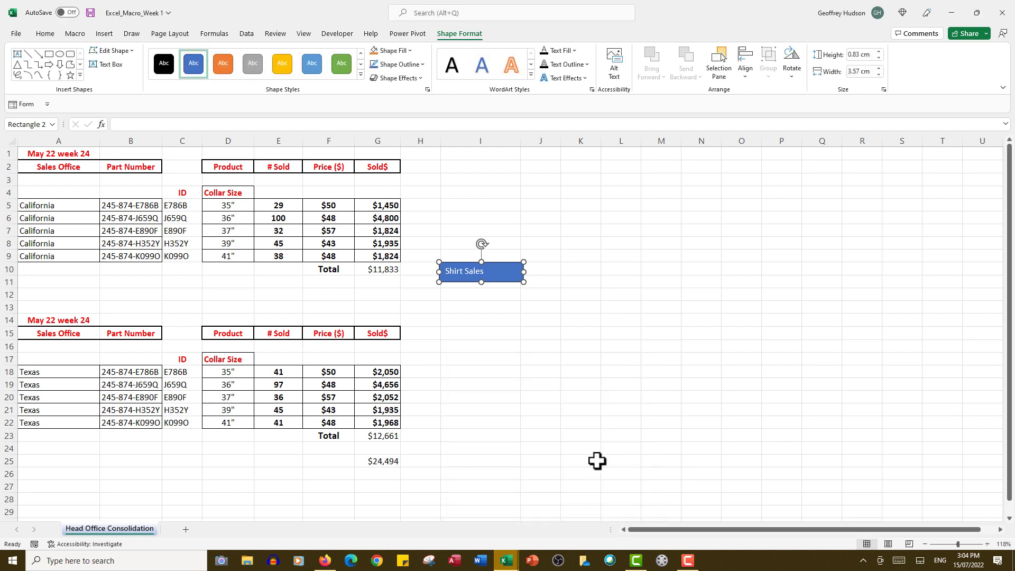
left_click(621, 384)
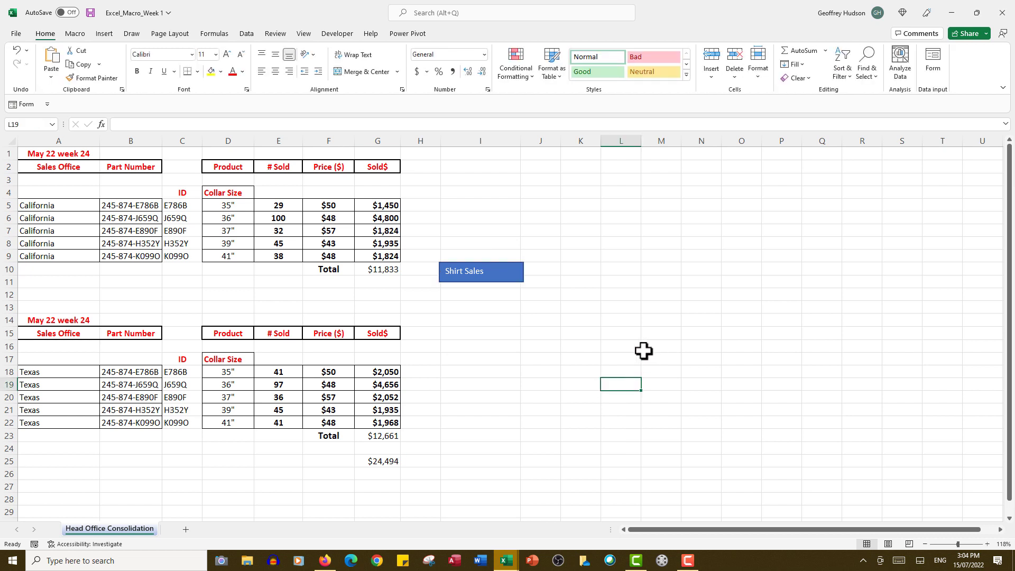
mouse_move(602, 340)
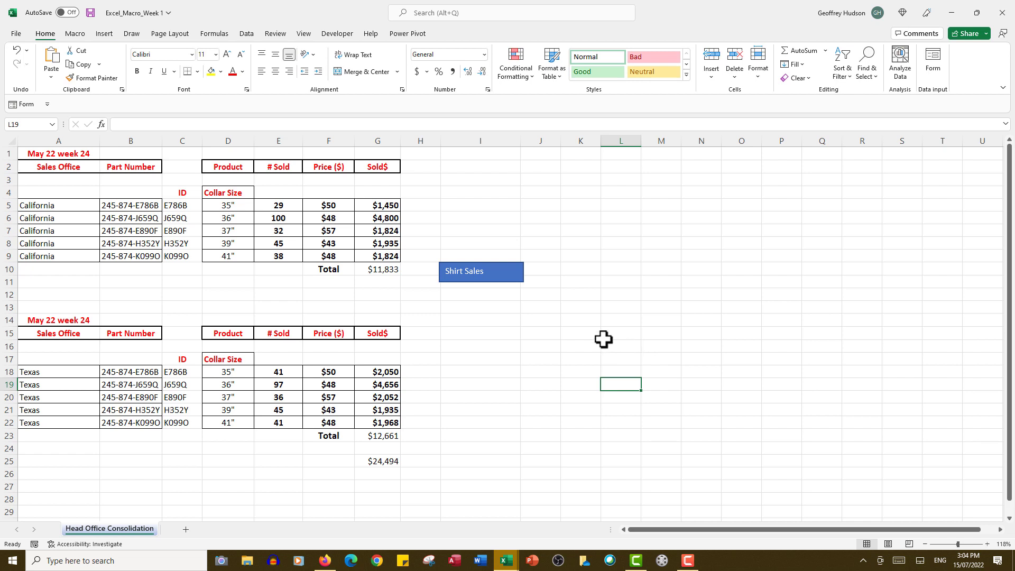
left_click(48, 154)
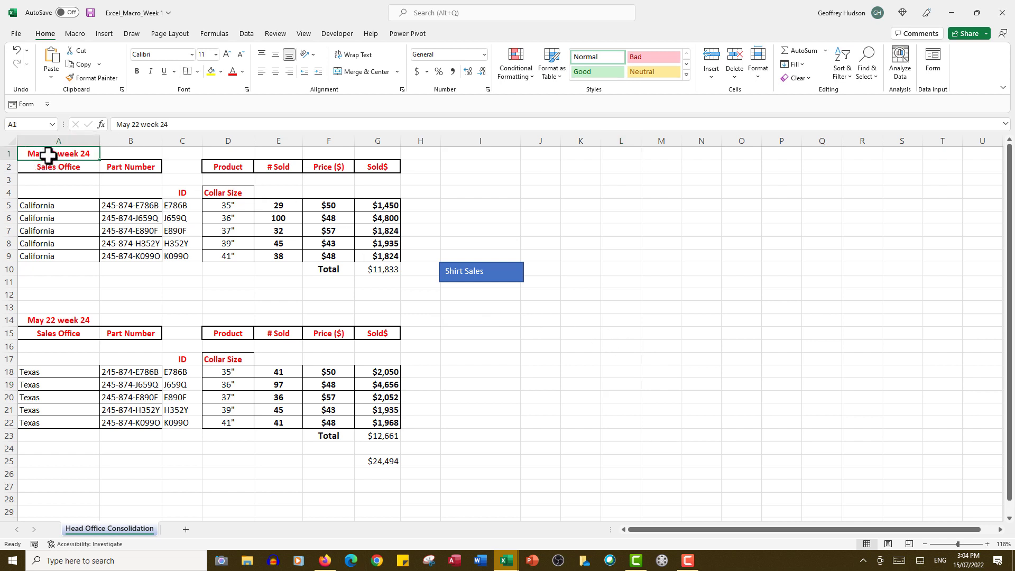
Select A1:G25 and run the macro via the Shirt Sales button, rebuilding both blocks and the $24,494 total
left_click_drag(57, 152, 377, 256)
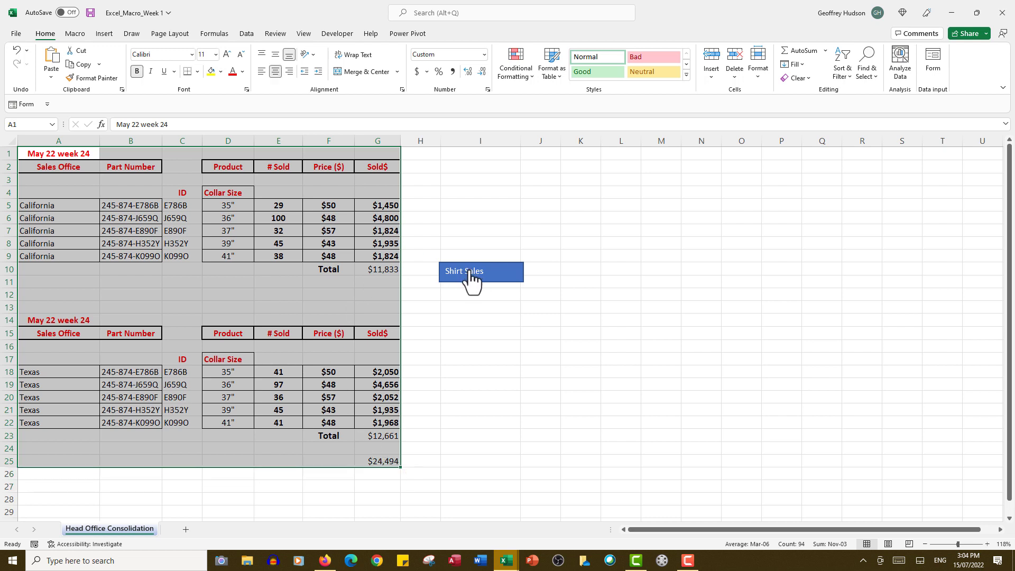
left_click(475, 270)
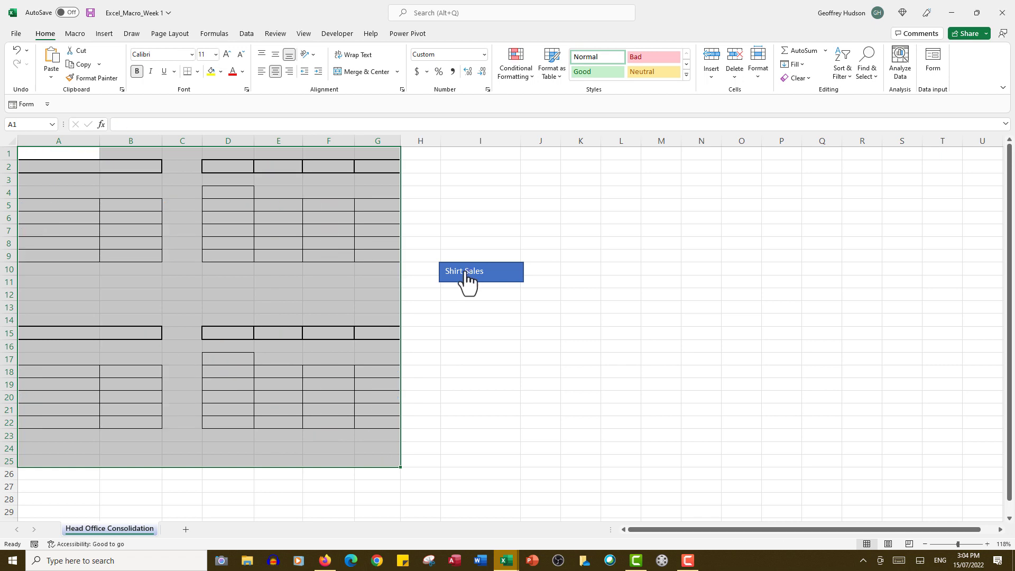
left_click(465, 271)
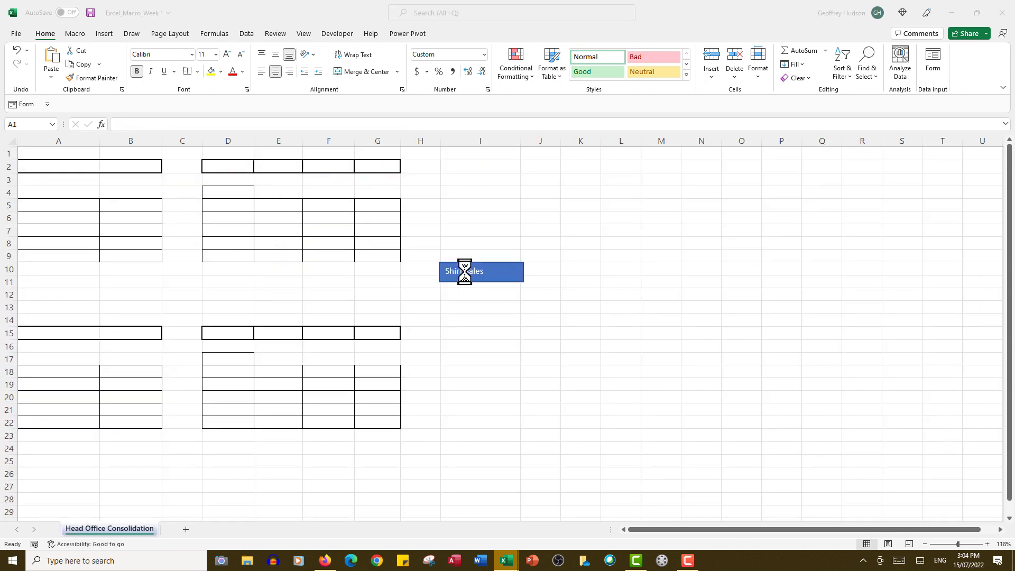
left_click(480, 270)
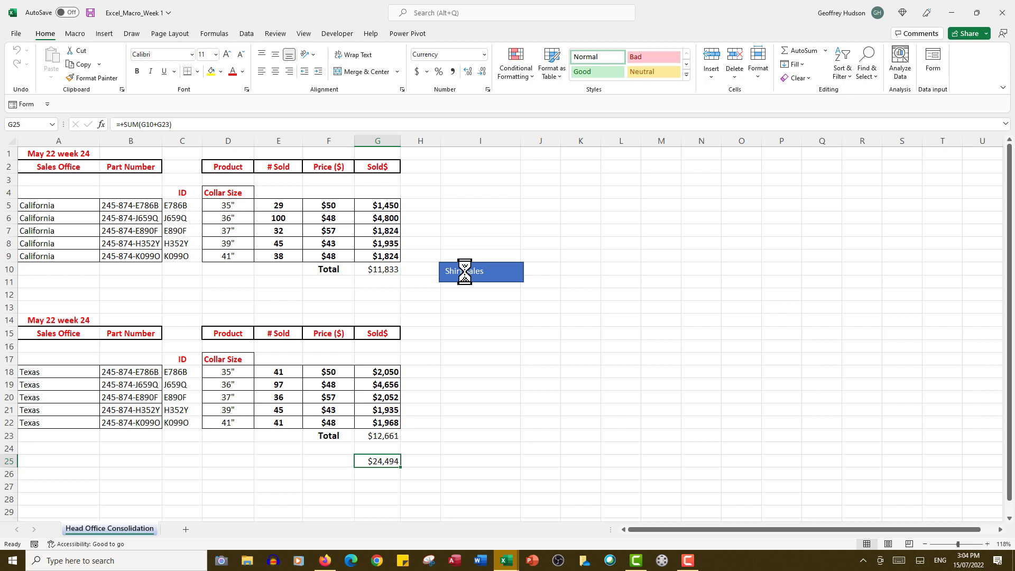
mouse_move(466, 281)
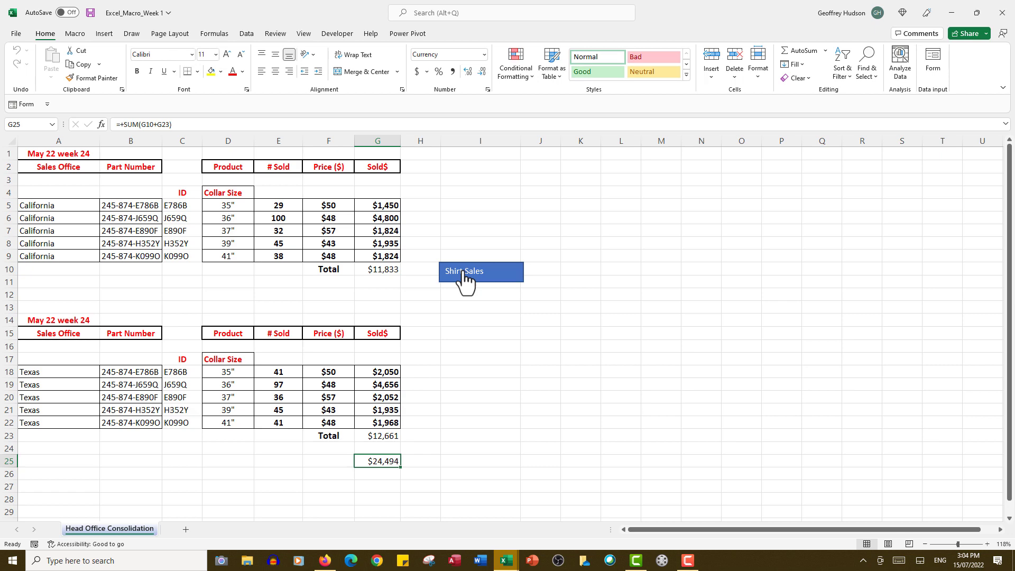
mouse_move(646, 336)
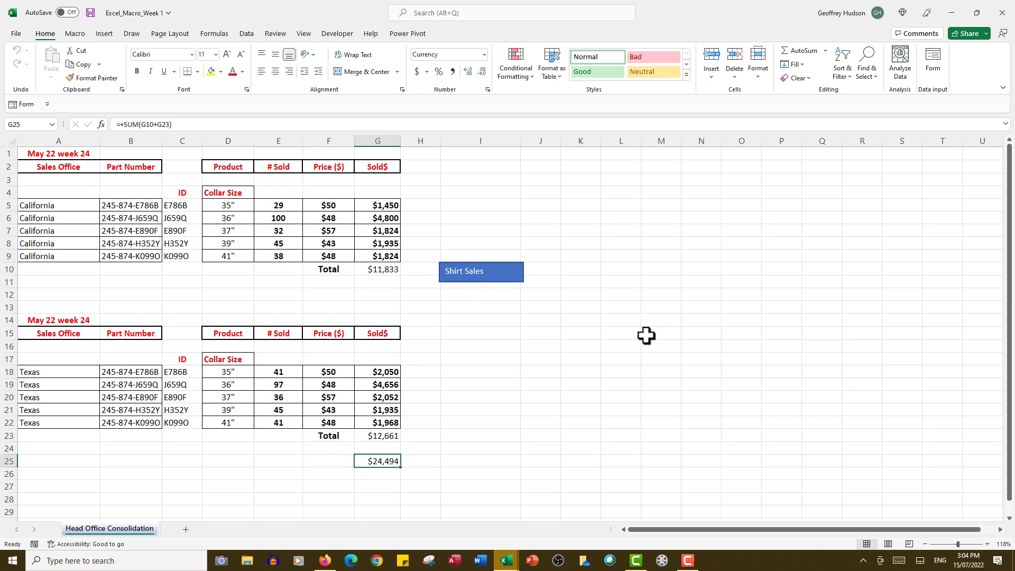